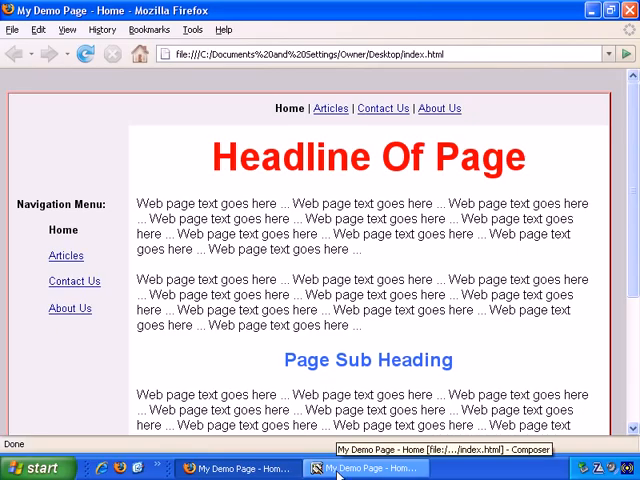
# In Composer, cut the entire demo page content via the Edit menu, then restore it.
pyautogui.click(367, 468)
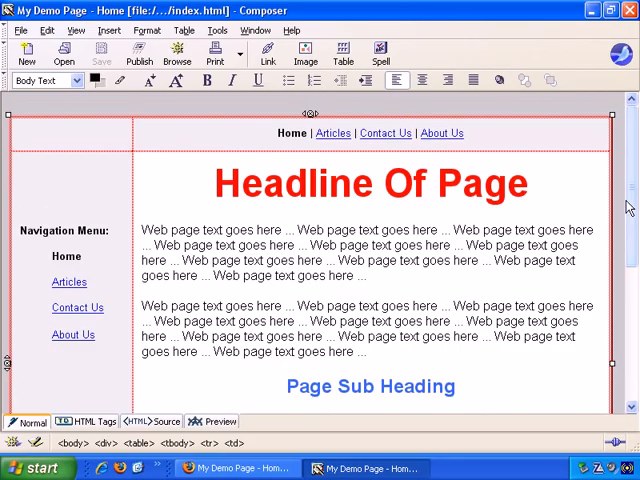
pyautogui.moveTo(573, 186)
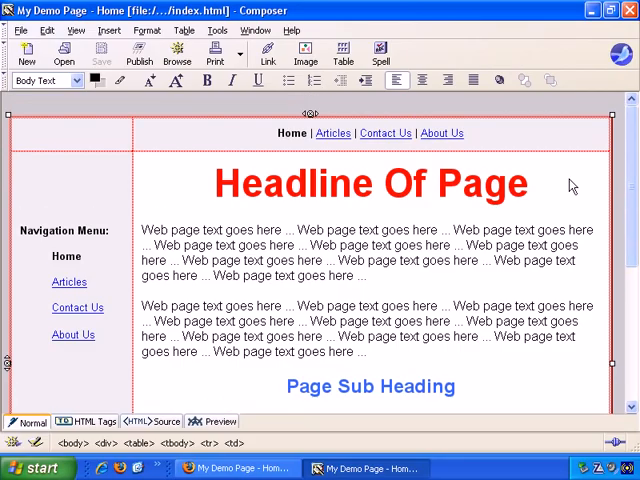
pyautogui.click(230, 230)
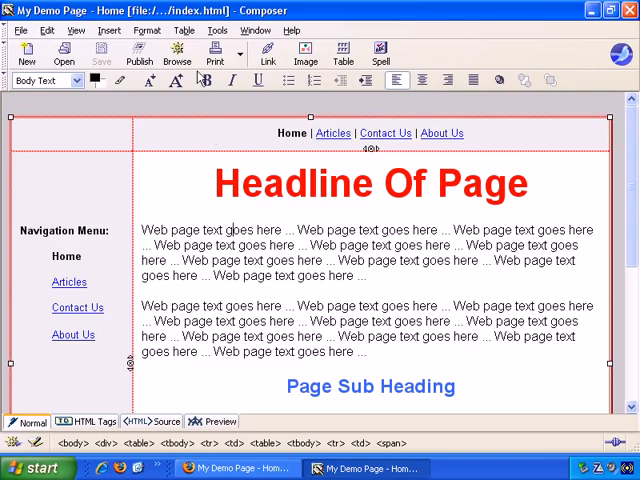
pyautogui.click(183, 30)
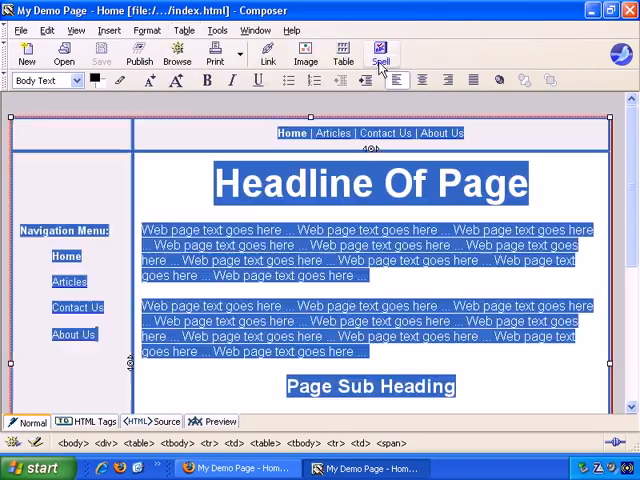
pyautogui.click(47, 29)
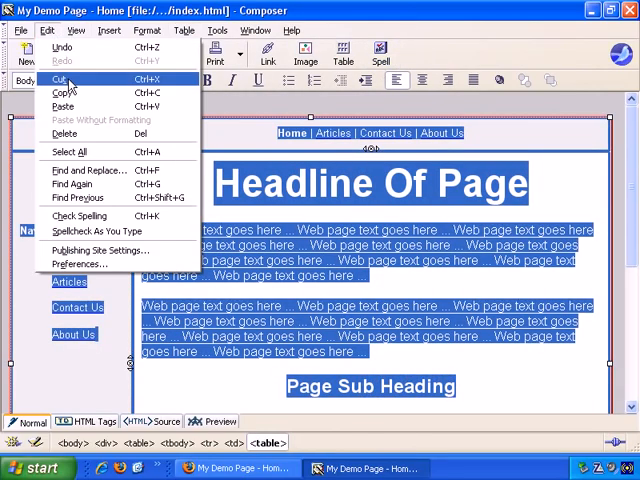
pyautogui.click(58, 79)
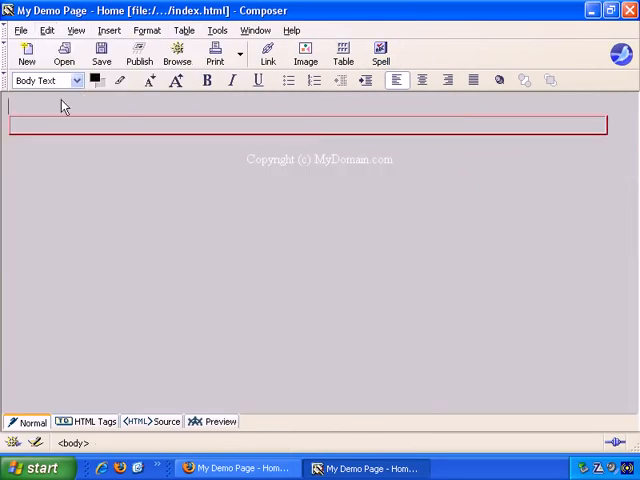
pyautogui.click(46, 30)
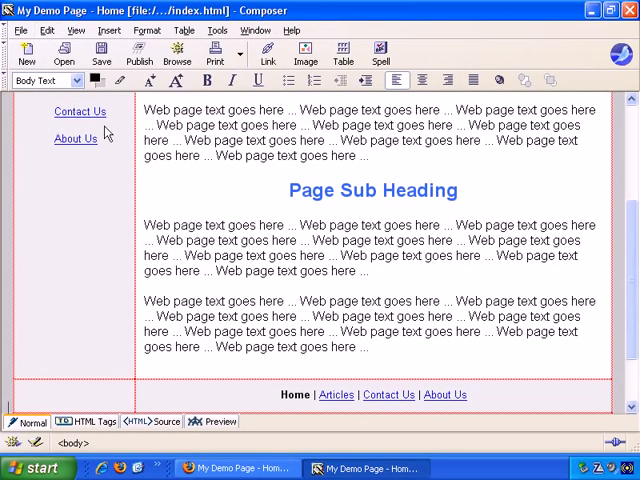
pyautogui.scroll(-3)
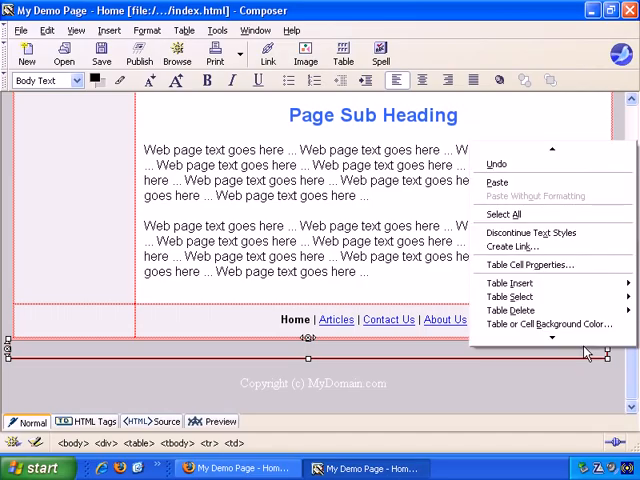
pyautogui.click(46, 30)
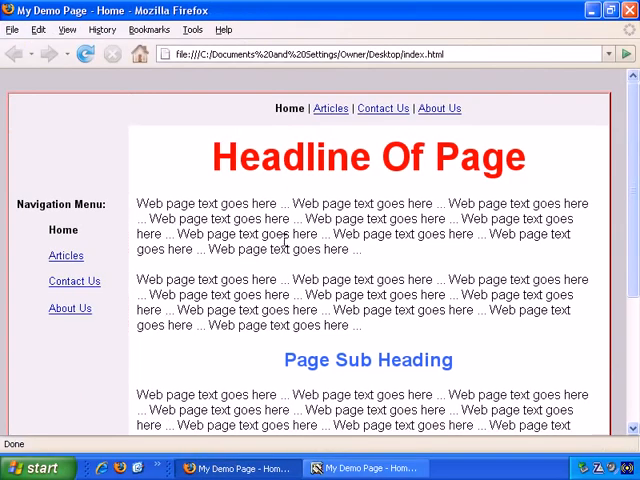
# Scroll down the reloaded demo page in Firefox to confirm the table has no red outline.
pyautogui.scroll(-3)
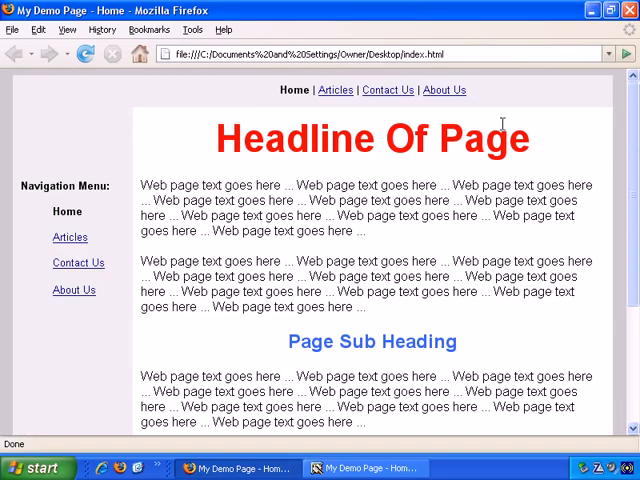
pyautogui.moveTo(436, 269)
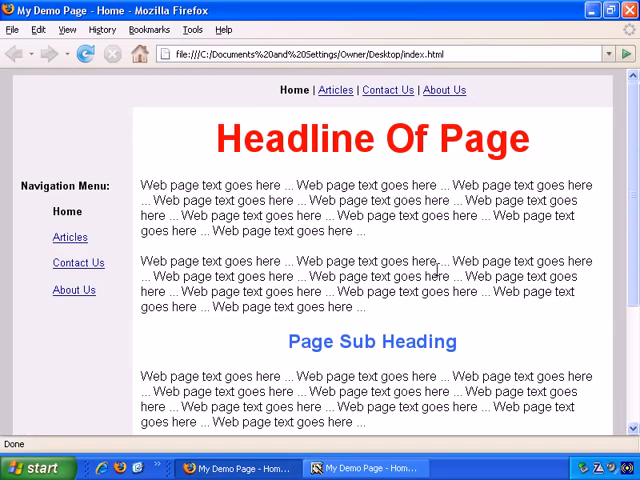
pyautogui.moveTo(387, 364)
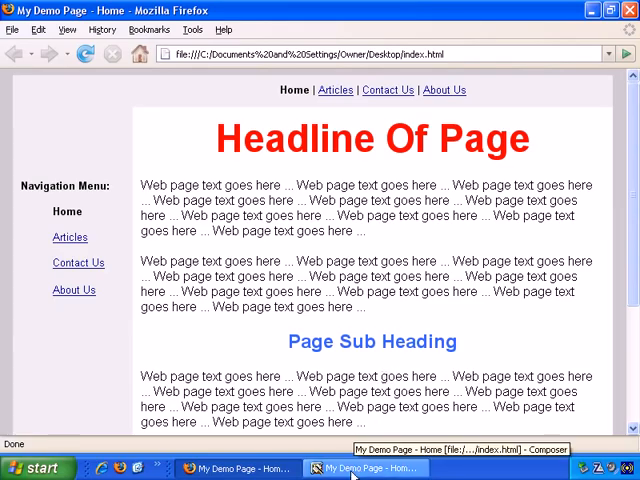
# Switch to Composer and display the demo page's HTML source code.
pyautogui.click(366, 468)
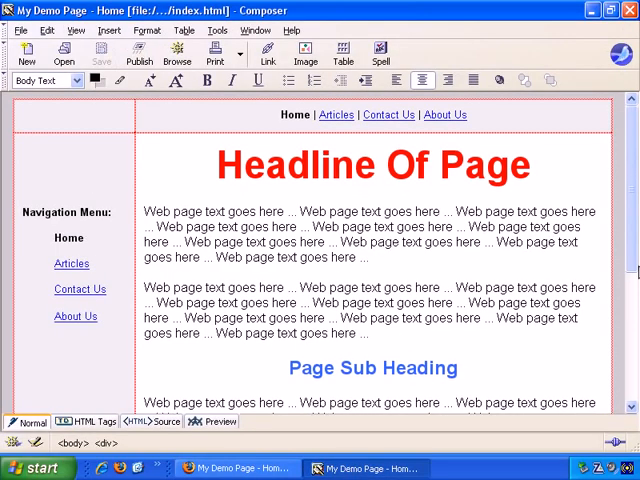
pyautogui.scroll(-3)
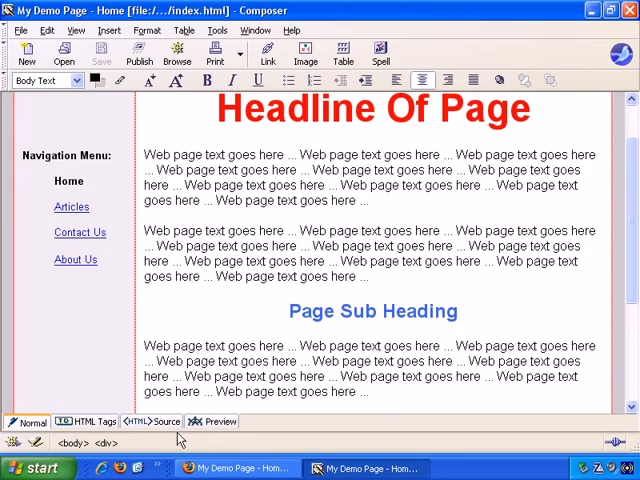
pyautogui.click(146, 421)
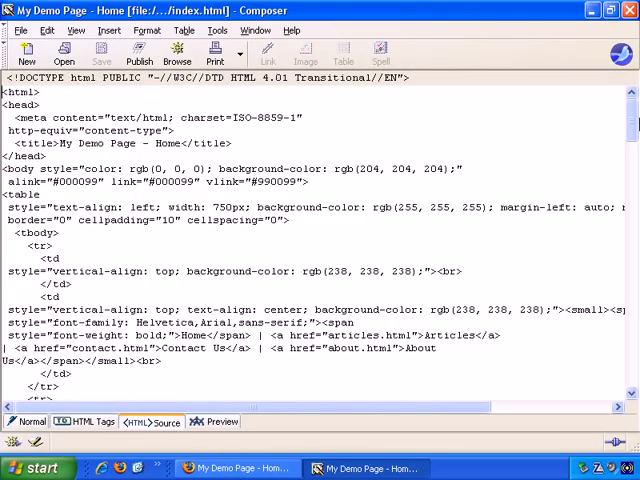
pyautogui.scroll(-3)
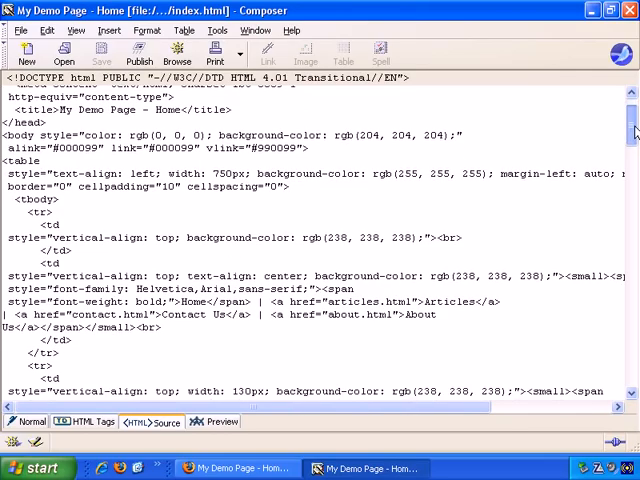
pyautogui.scroll(-3)
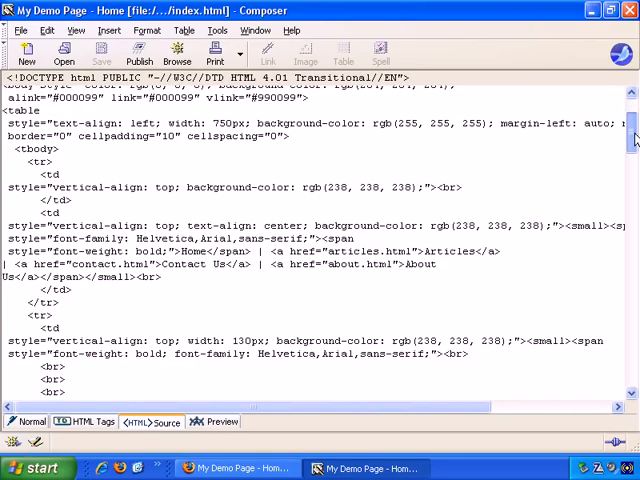
pyautogui.scroll(-3)
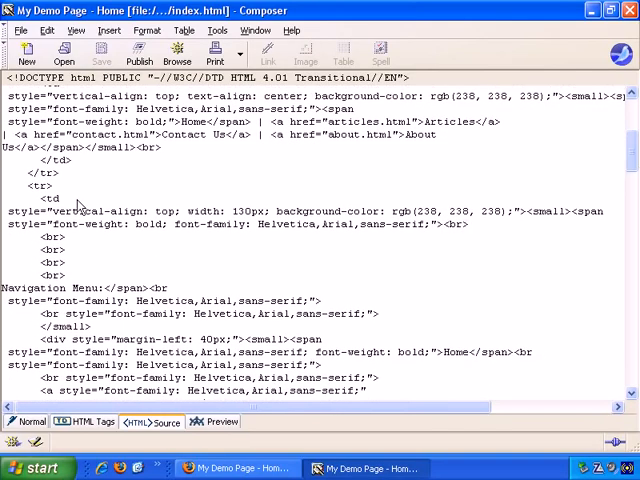
# Select the second table row's markup and scroll through the table rows' code.
pyautogui.doubleClick(50, 198)
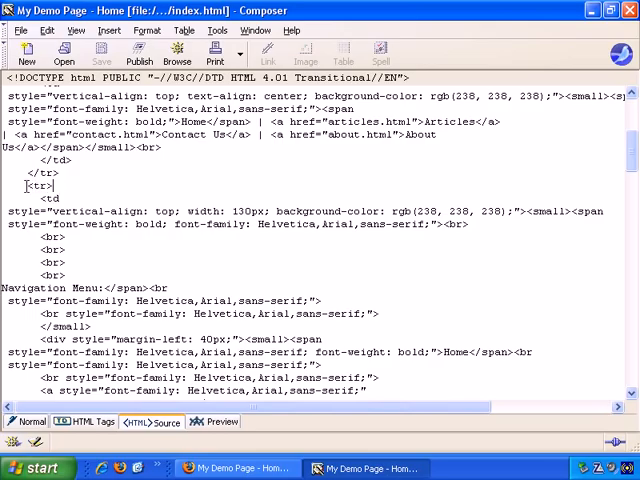
pyautogui.doubleClick(40, 186)
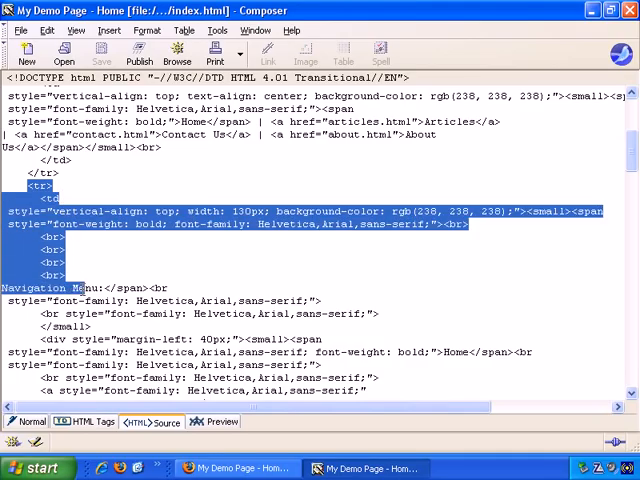
pyautogui.scroll(-3)
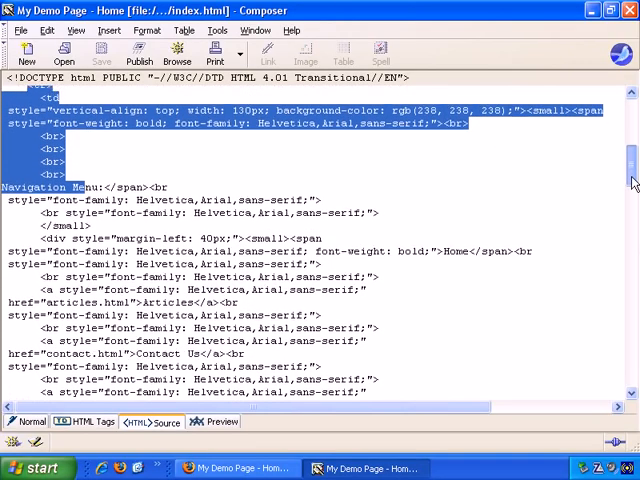
pyautogui.scroll(-3)
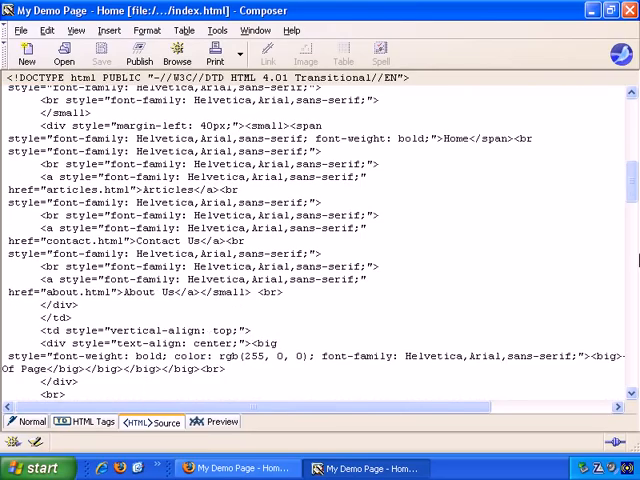
pyautogui.scroll(-3)
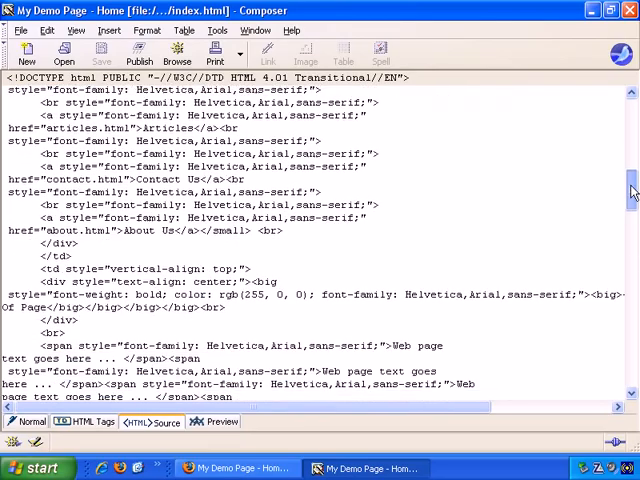
pyautogui.scroll(-3)
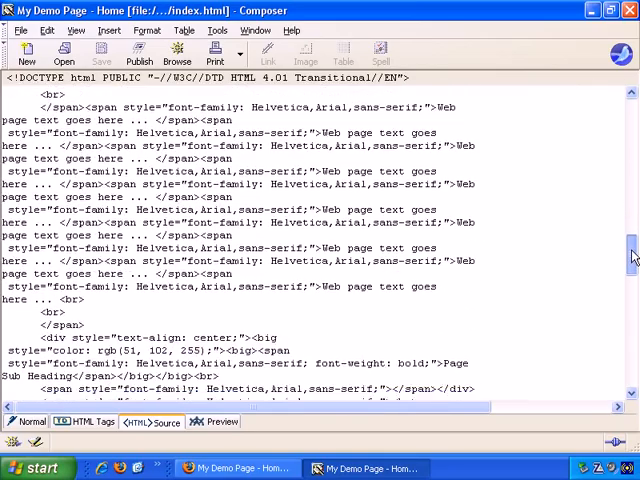
pyautogui.scroll(-3)
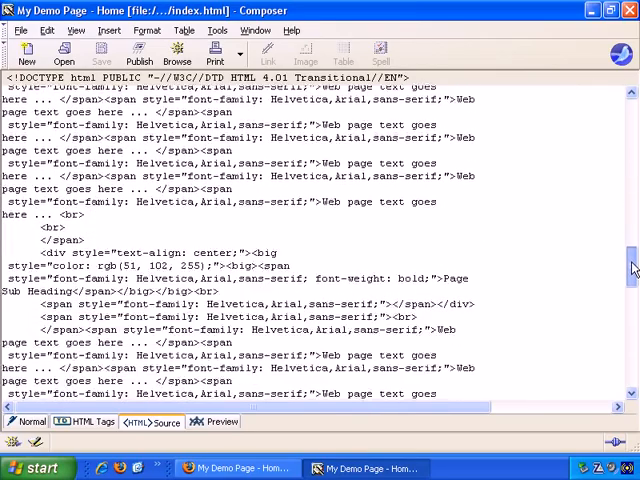
pyautogui.scroll(-3)
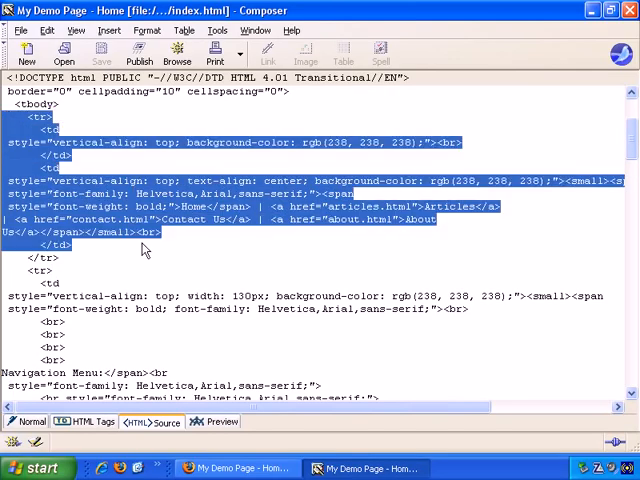
pyautogui.moveTo(150, 263)
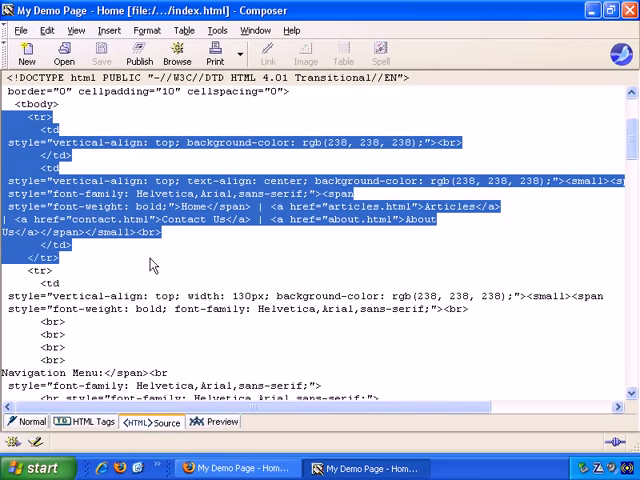
pyautogui.moveTo(152, 263)
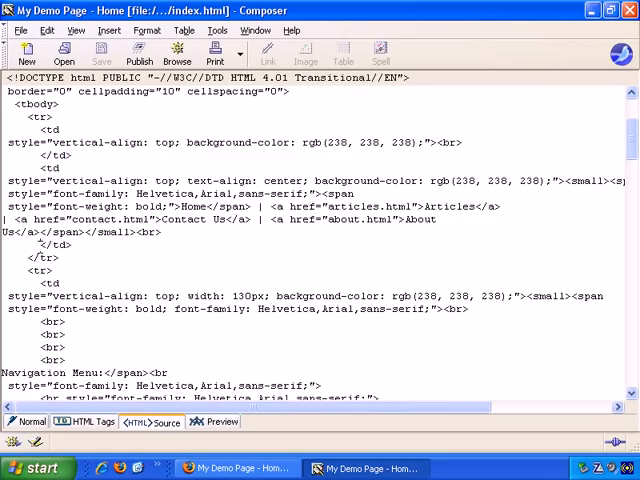
pyautogui.doubleClick(55, 244)
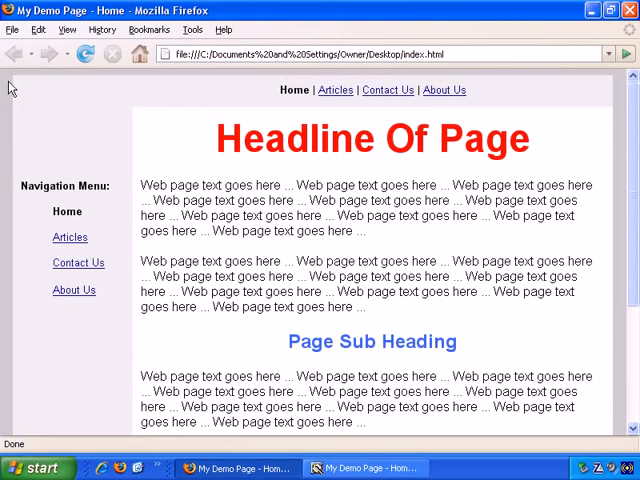
pyautogui.moveTo(18, 135)
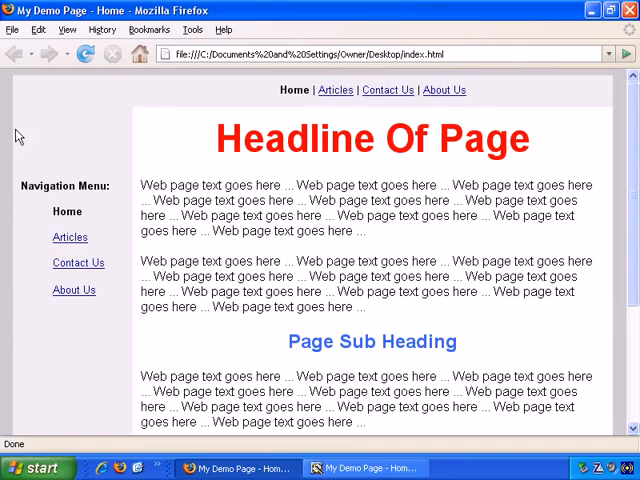
pyautogui.moveTo(138, 120)
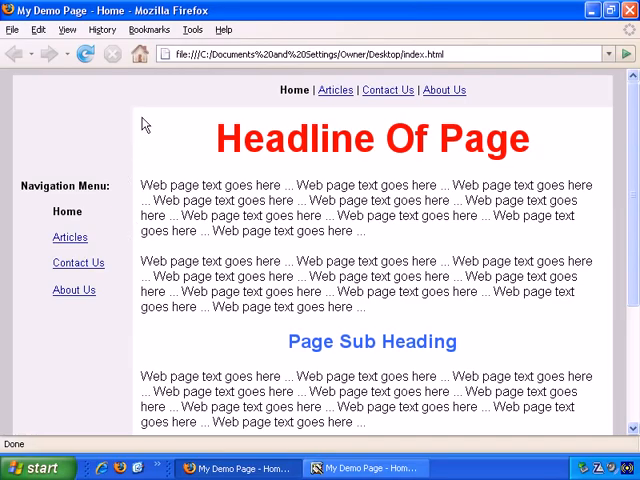
pyautogui.moveTo(133, 151)
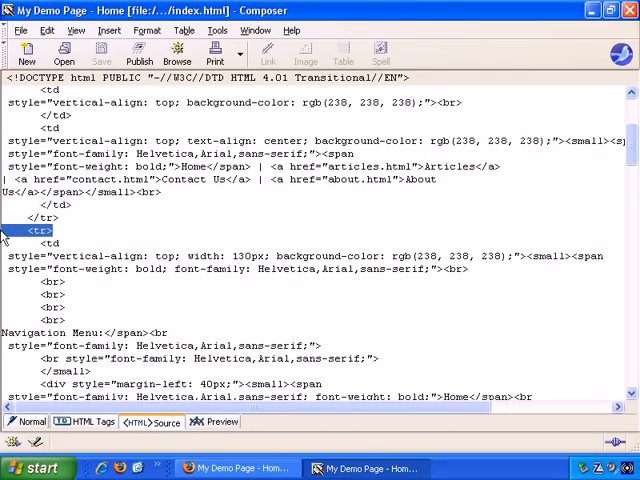
pyautogui.moveTo(196, 250)
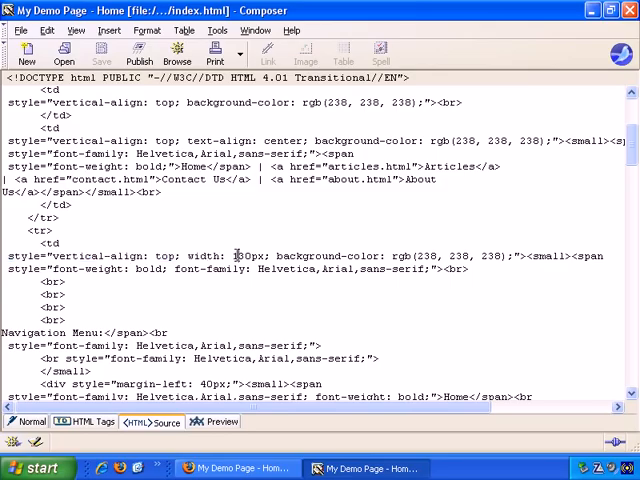
# Select text in the navigation cell's style markup (130px width, gray background).
pyautogui.doubleClick(27, 256)
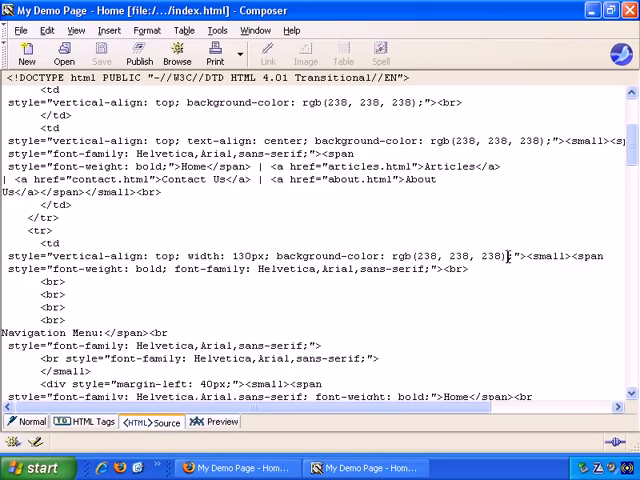
pyautogui.moveTo(583, 287)
pyautogui.write(' b')
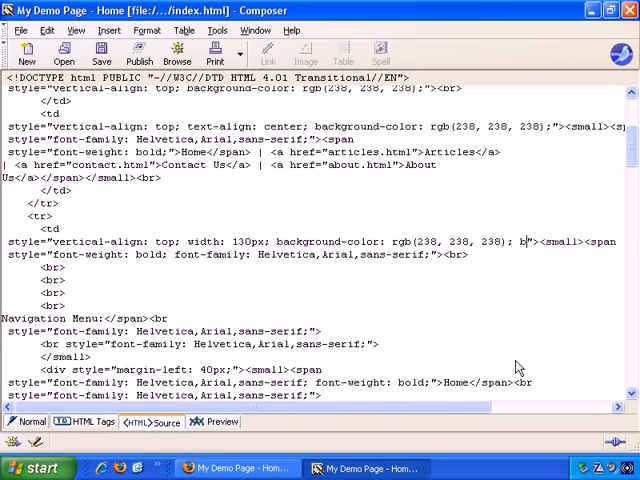
# Append 'border-right: 2px dashed red' to the navigation td's style attribute.
pyautogui.write('order-right:')
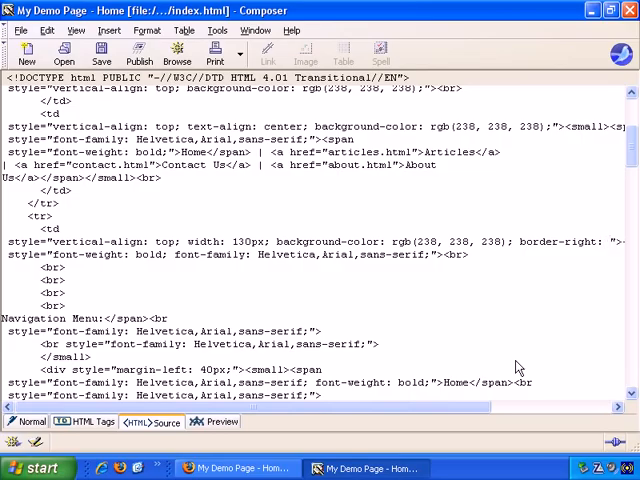
pyautogui.hscroll(3)
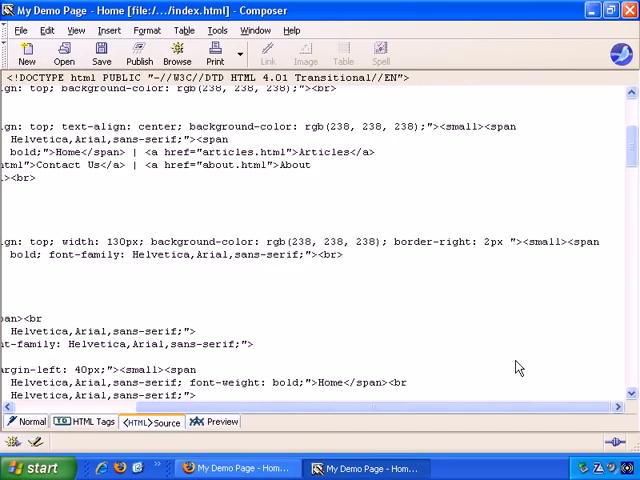
pyautogui.write('do')
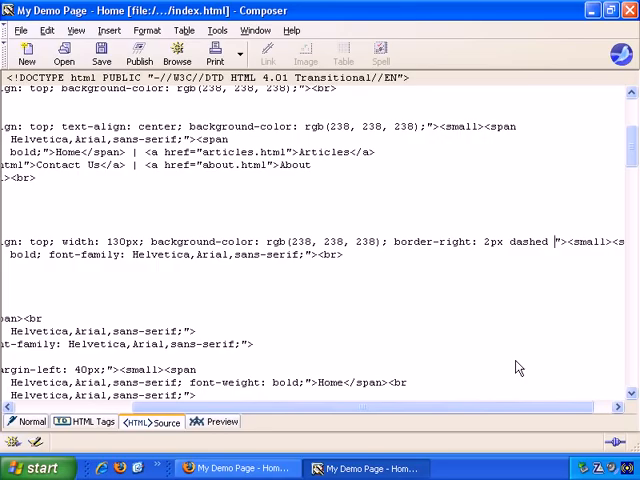
pyautogui.write('red')
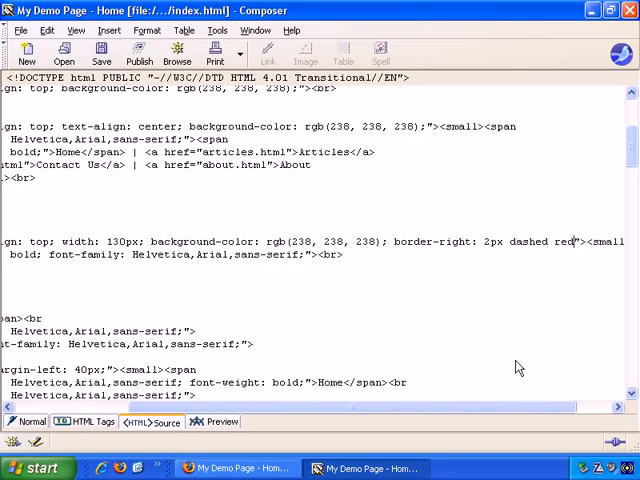
pyautogui.moveTo(438, 243)
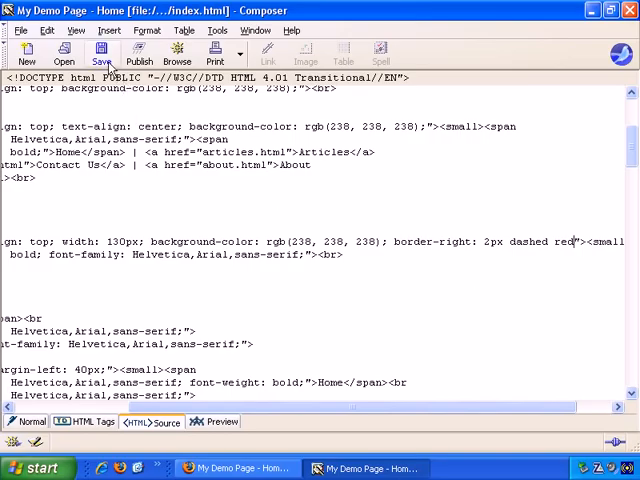
# Save the page and scroll through it in Firefox to see the red dashed divider.
pyautogui.click(33, 421)
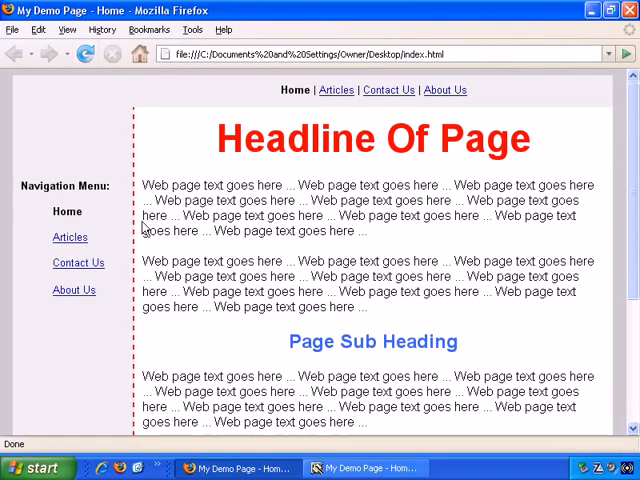
pyautogui.moveTo(138, 115)
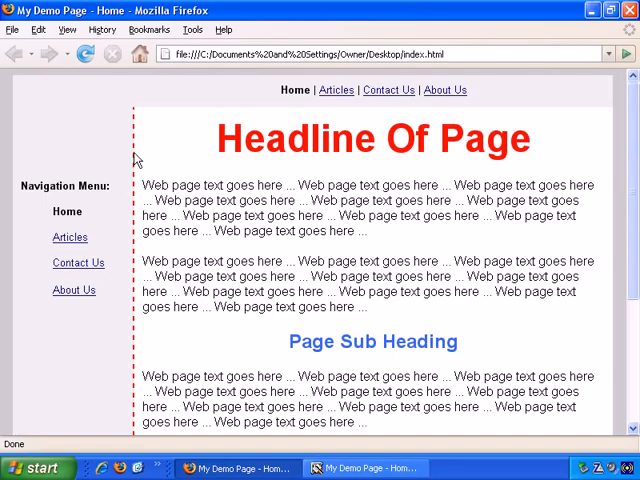
pyautogui.moveTo(140, 205)
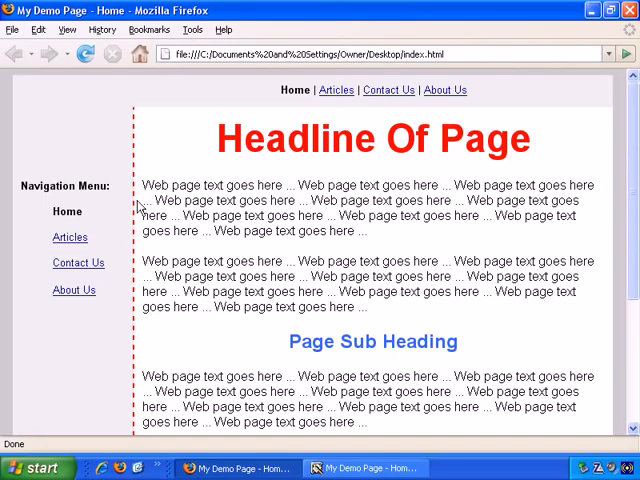
pyautogui.moveTo(140, 105)
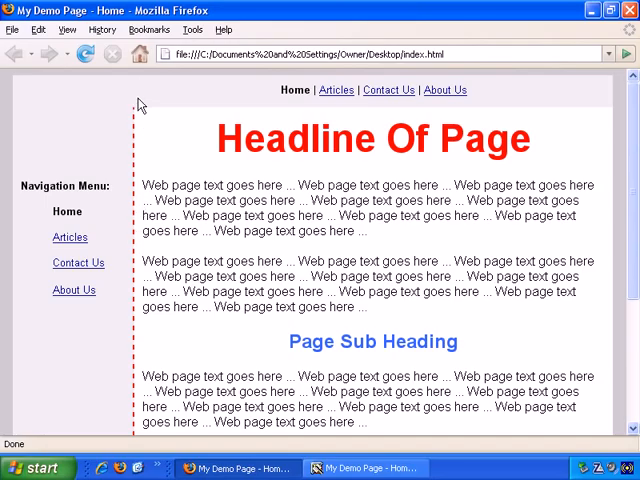
pyautogui.scroll(-3)
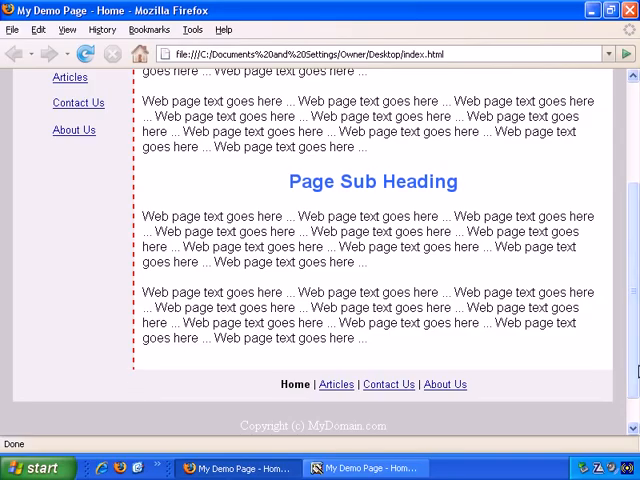
pyautogui.scroll(3)
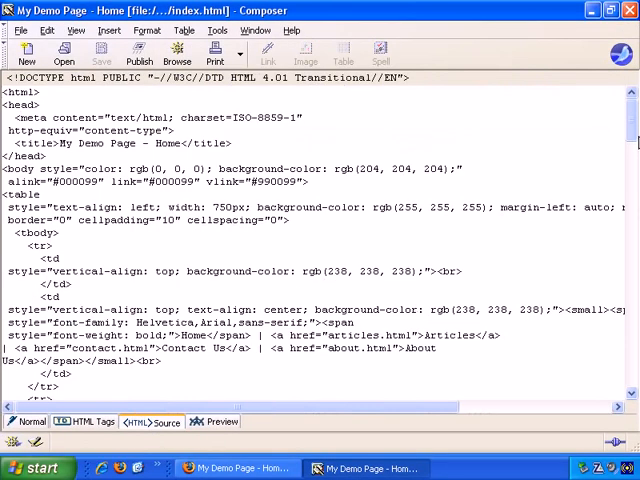
# Add 'border-right: 2px dashed red' to the top header row's first cell style.
pyautogui.scroll(-3)
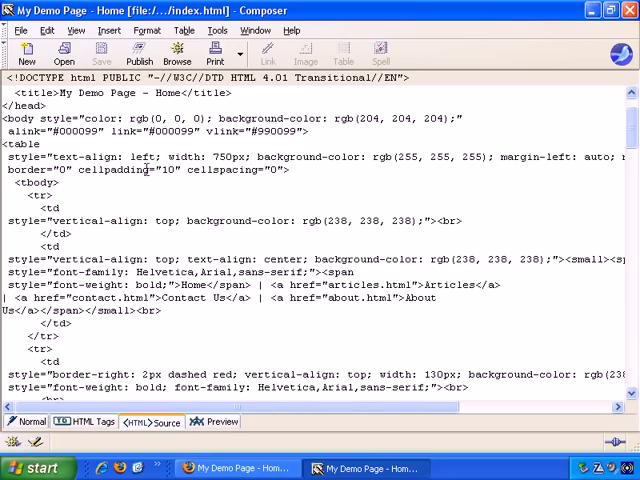
pyautogui.moveTo(80, 218)
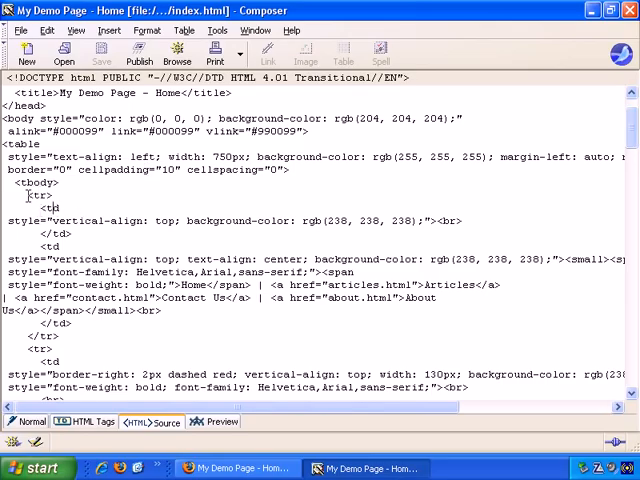
pyautogui.doubleClick(38, 195)
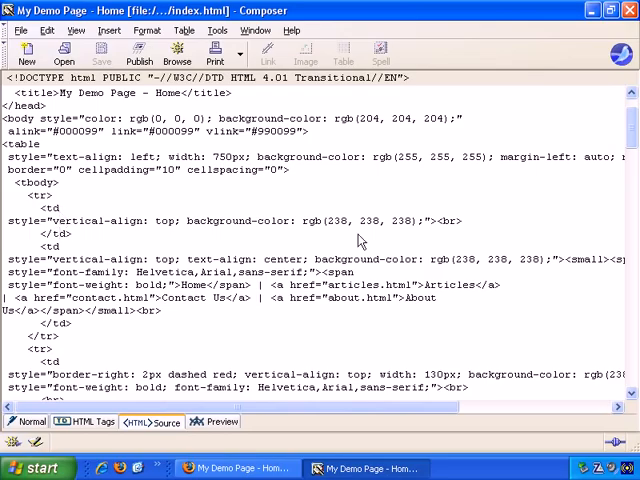
pyautogui.moveTo(537, 248)
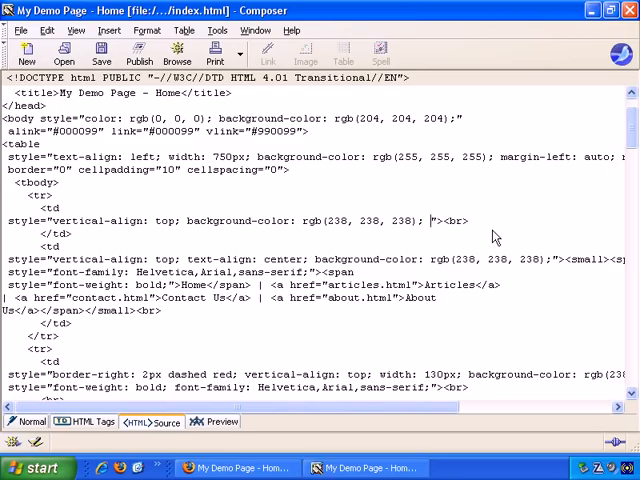
pyautogui.write('border-')
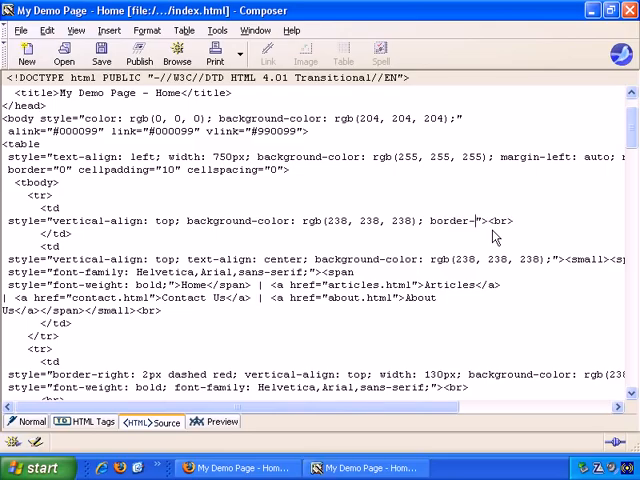
pyautogui.write('right: 2px dashed red')
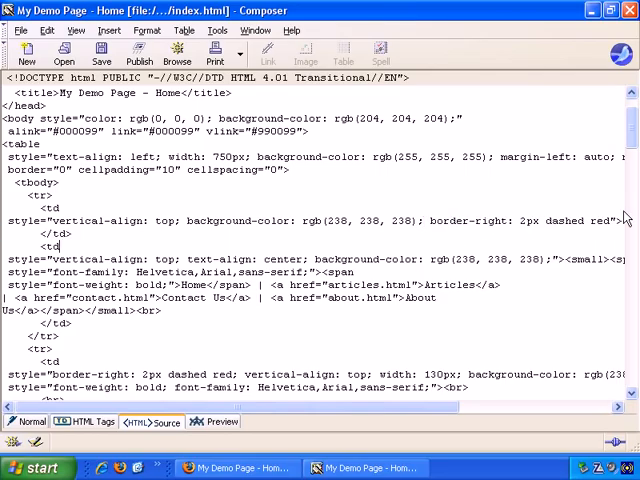
# Scroll to the bottom row's first td and add 'border-right: 2px dashed red' to its style.
pyautogui.scroll(-3)
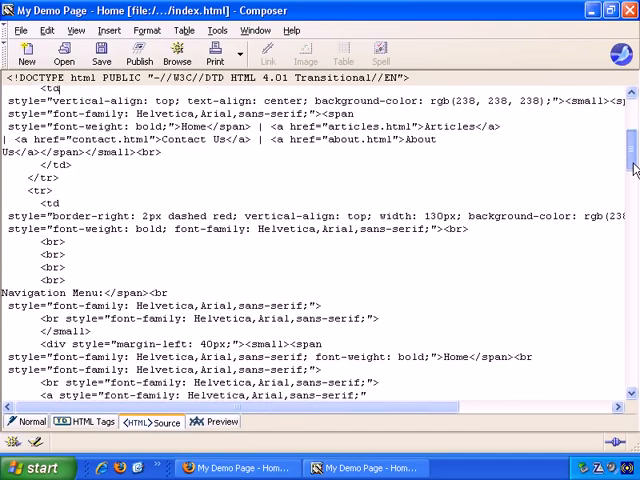
pyautogui.scroll(-3)
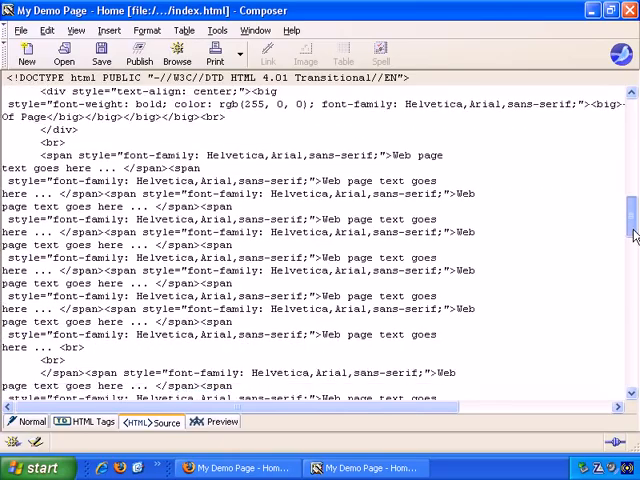
pyautogui.scroll(-3)
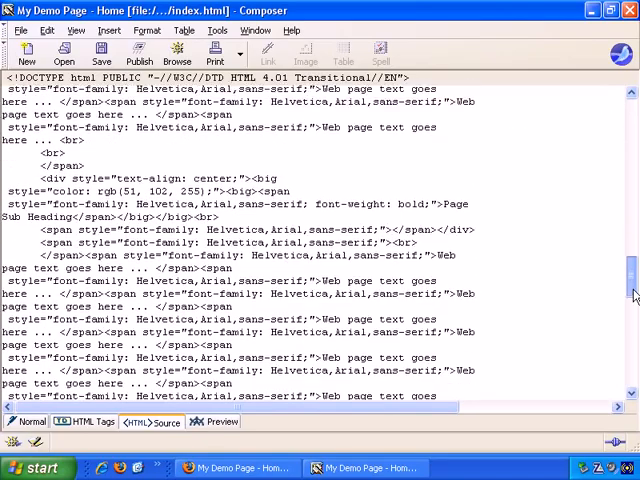
pyautogui.scroll(-3)
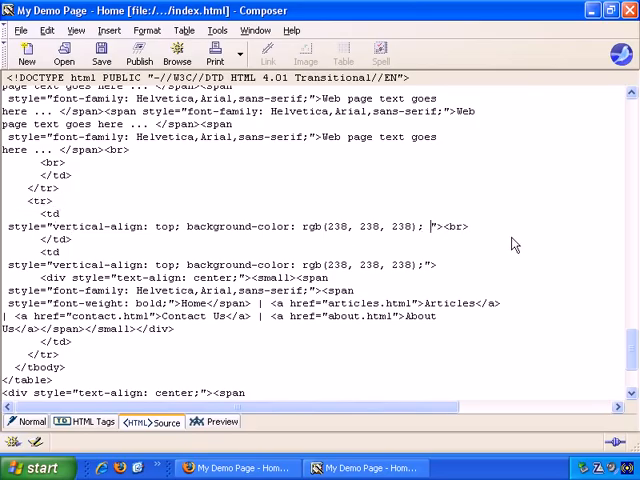
pyautogui.write('border-right: 2')
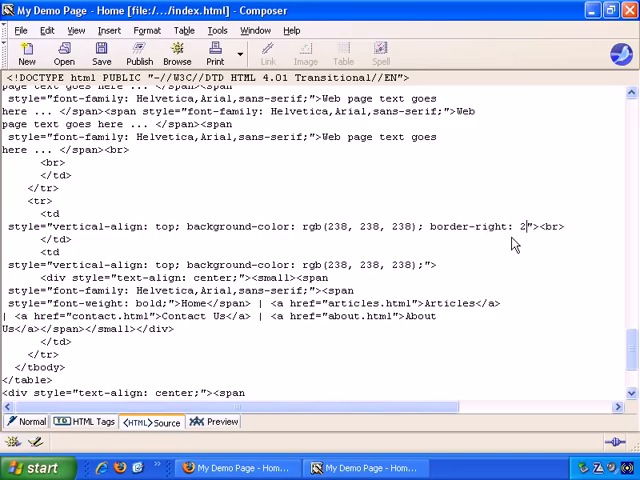
pyautogui.write('px dashed r')
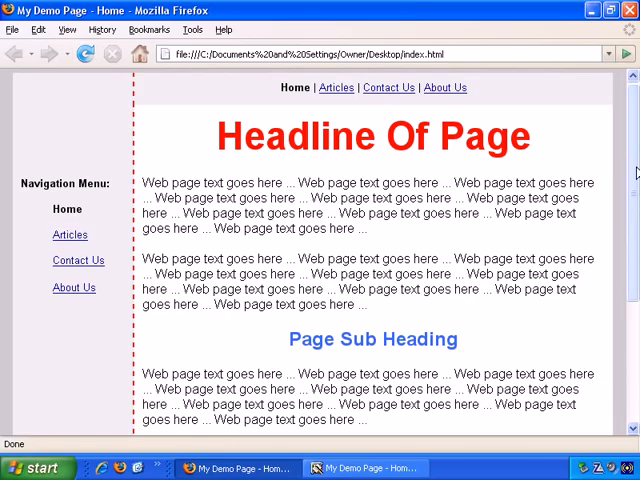
# Scroll through the reloaded demo page in Firefox to check the dashed navigation divider.
pyautogui.scroll(-3)
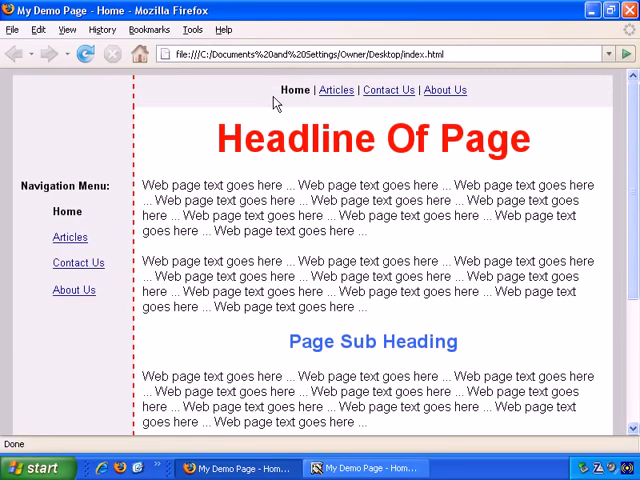
pyautogui.scroll(-3)
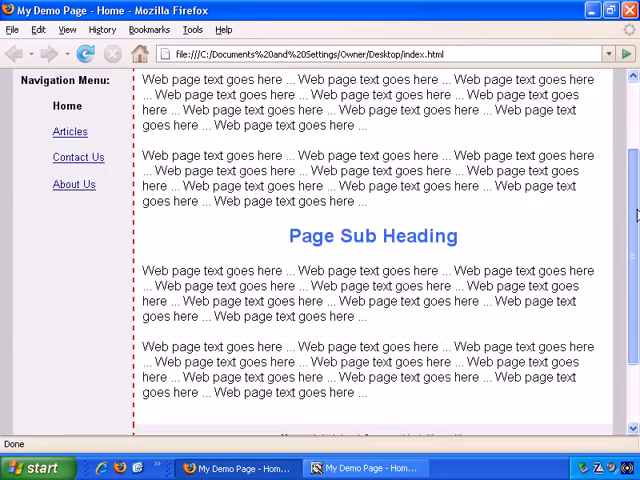
pyautogui.scroll(-3)
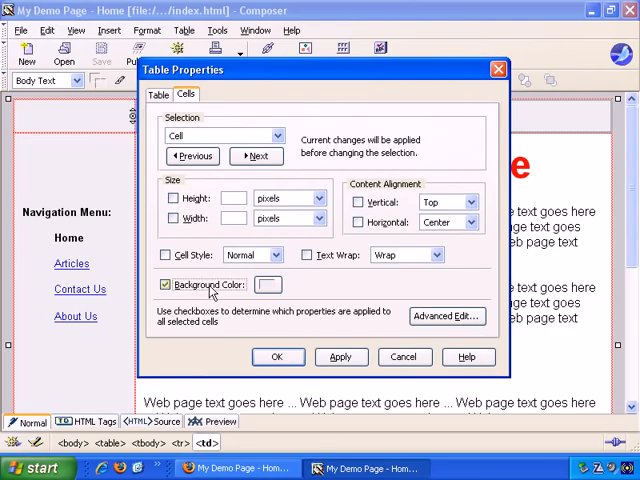
pyautogui.click(267, 285)
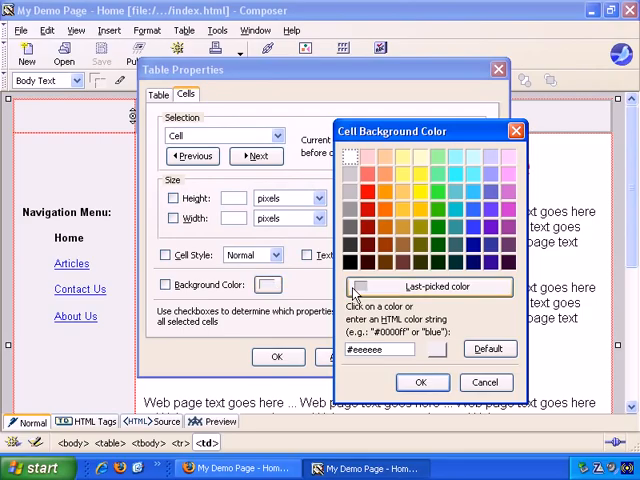
pyautogui.click(350, 158)
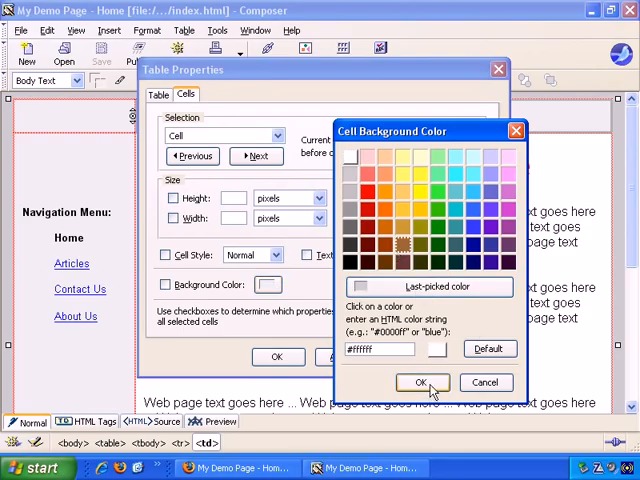
pyautogui.click(420, 382)
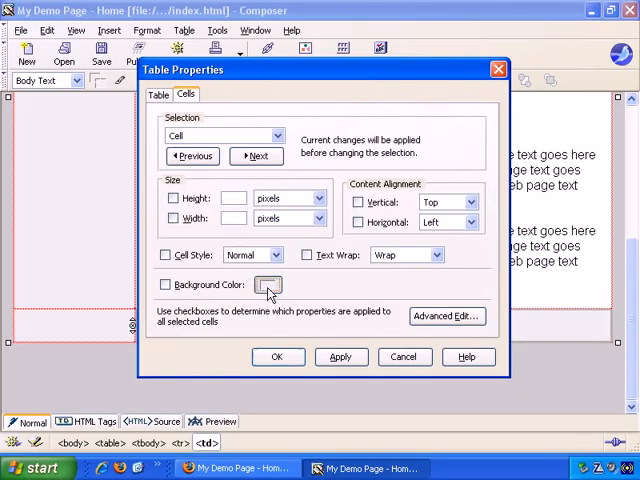
pyautogui.click(268, 285)
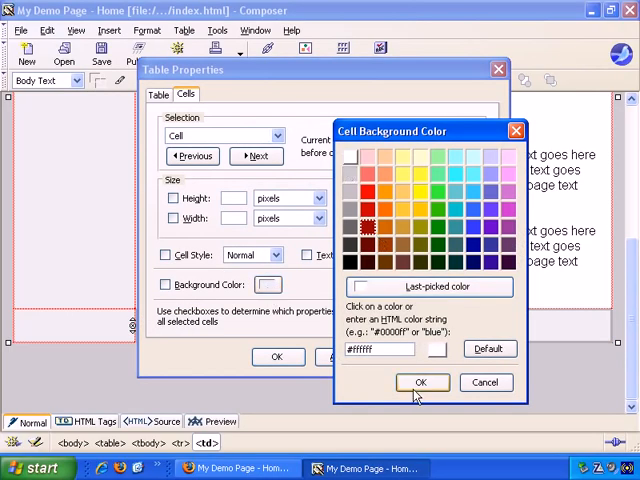
pyautogui.click(421, 382)
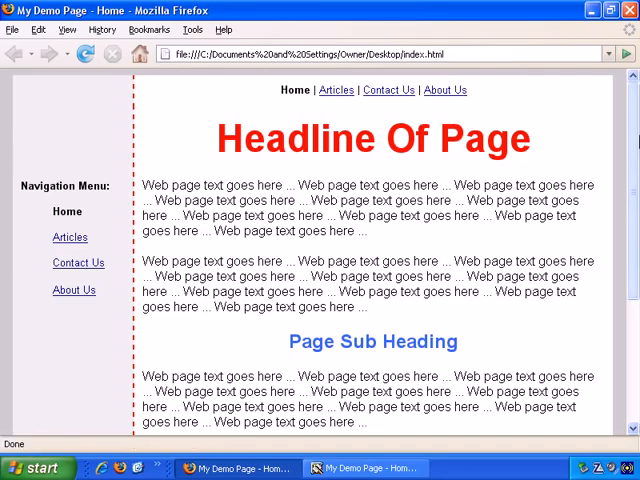
# Scroll down the demo page in Firefox to review the headline and dashed divider.
pyautogui.scroll(-3)
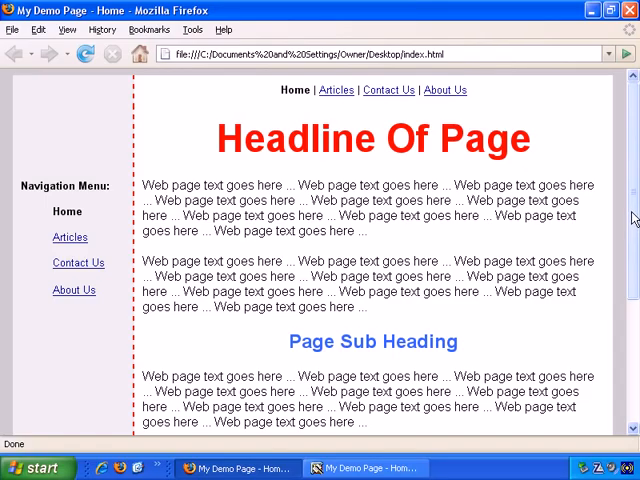
pyautogui.scroll(-3)
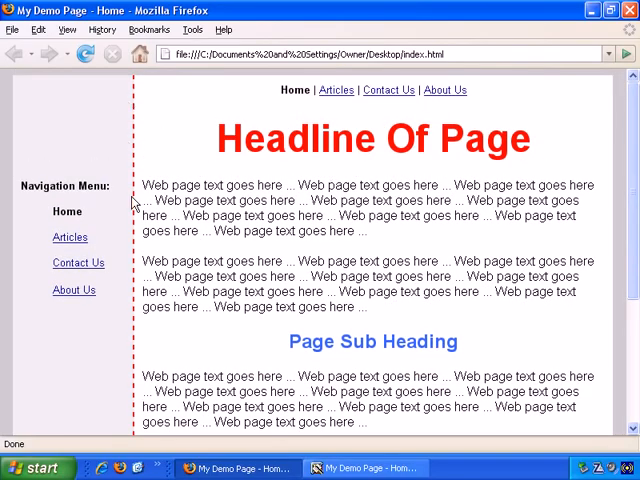
pyautogui.scroll(-3)
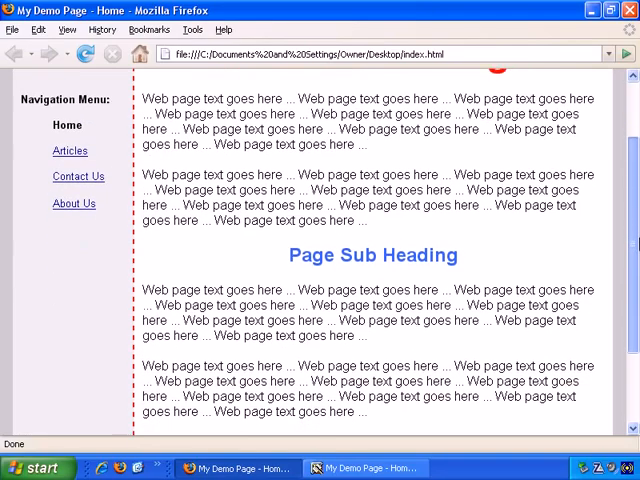
pyautogui.scroll(-3)
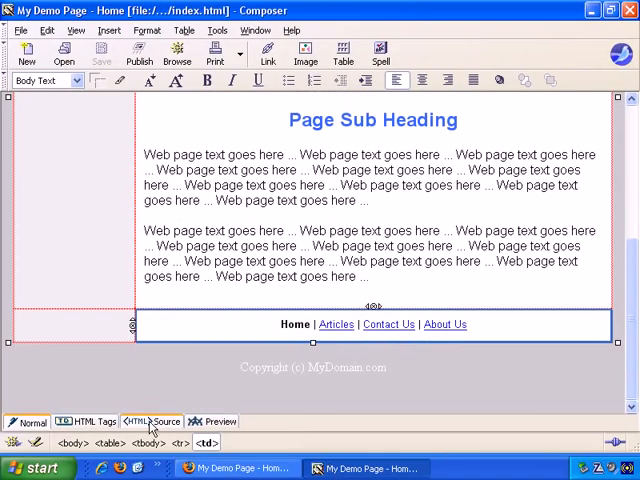
# Show the page's HTML source and select text in the navigation cell's style.
pyautogui.click(147, 421)
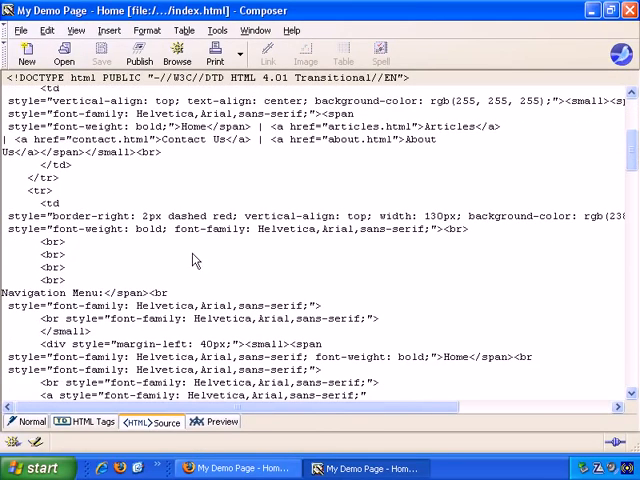
pyautogui.doubleClick(85, 216)
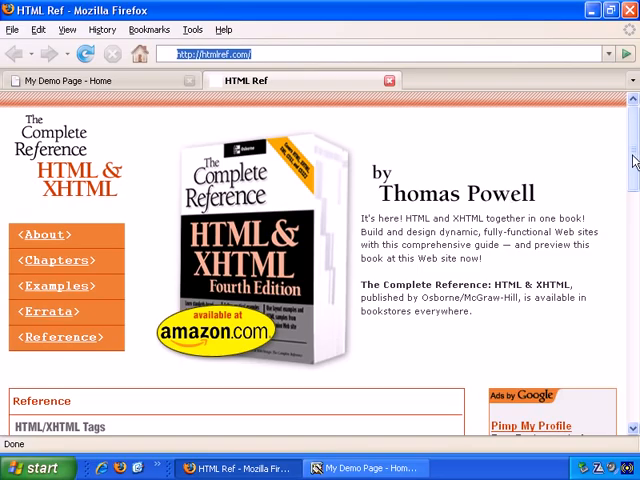
# Scroll through htmlref.com's HTML Ref to the CSS Properties list.
pyautogui.scroll(-3)
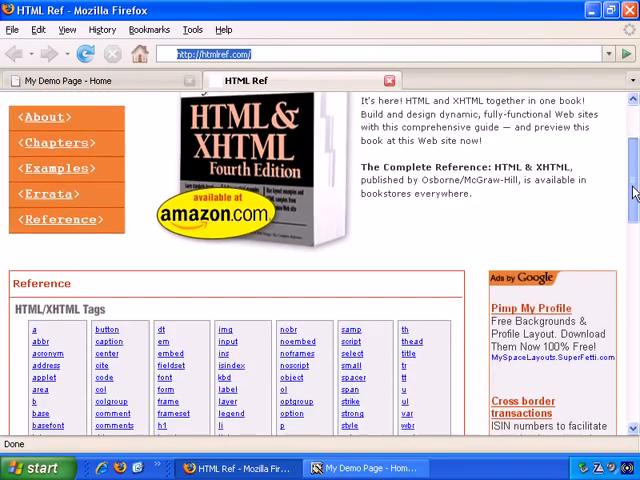
pyautogui.scroll(-3)
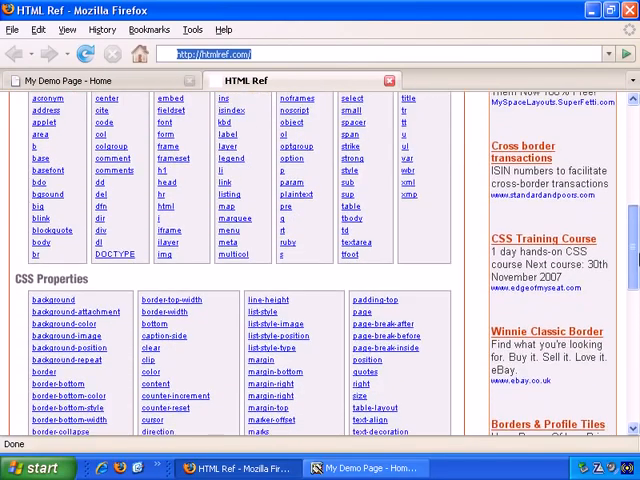
pyautogui.scroll(-3)
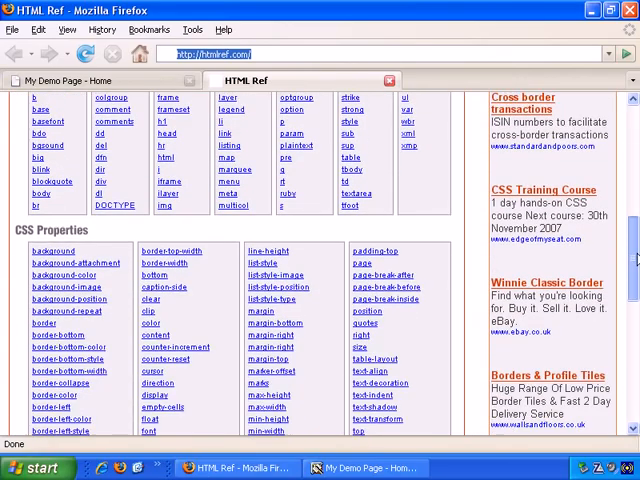
pyautogui.scroll(-3)
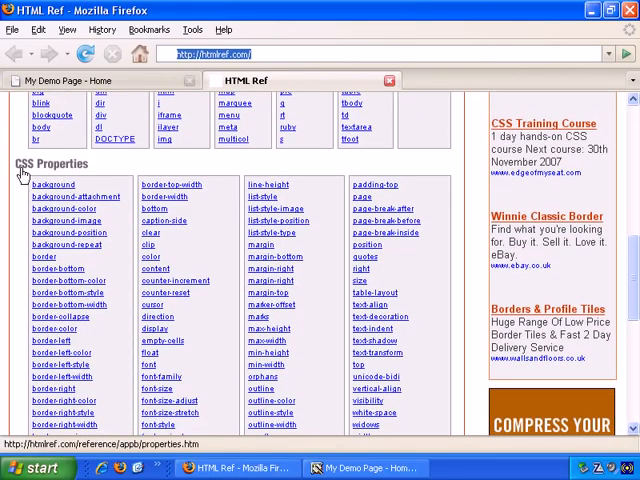
pyautogui.moveTo(110, 172)
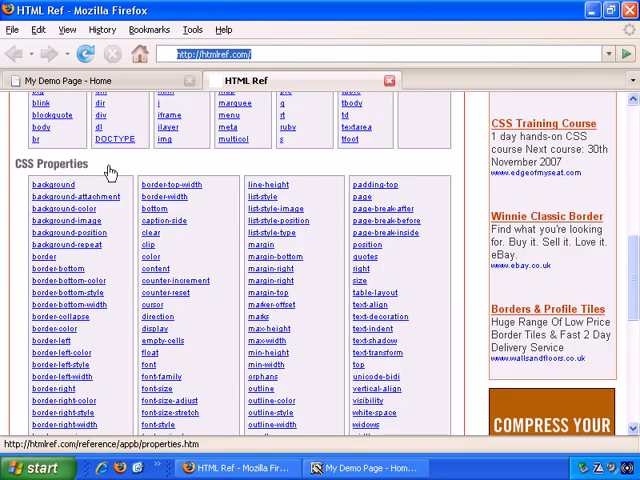
pyautogui.scroll(3)
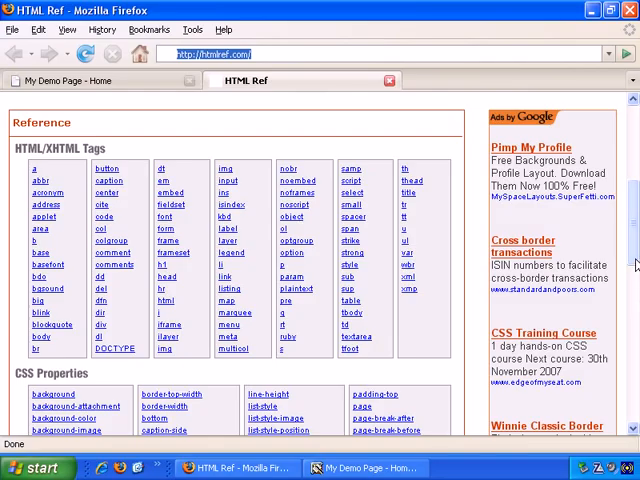
pyautogui.scroll(-3)
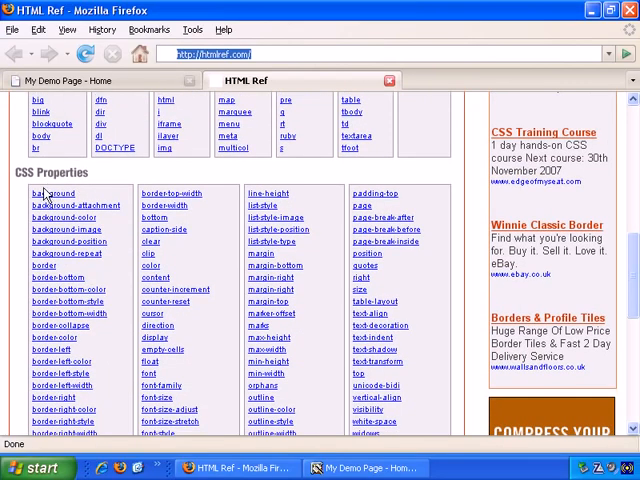
pyautogui.moveTo(50, 193)
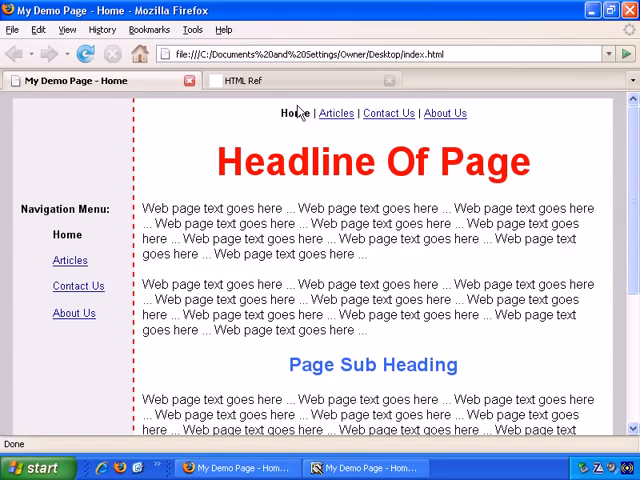
pyautogui.scroll(-3)
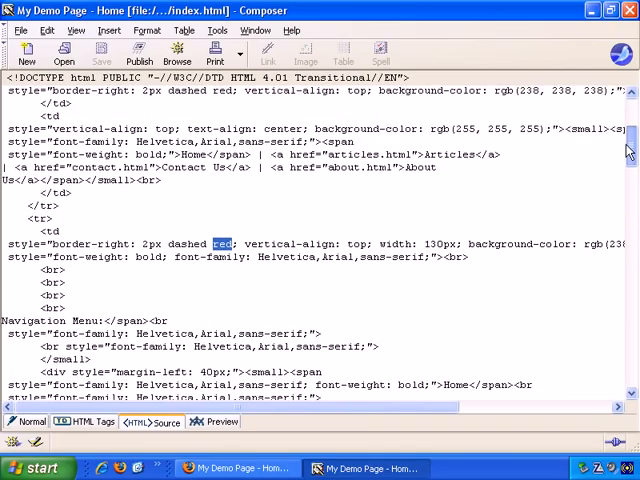
# Select border-right in the navigation cell's style and view the border properties page.
pyautogui.scroll(-3)
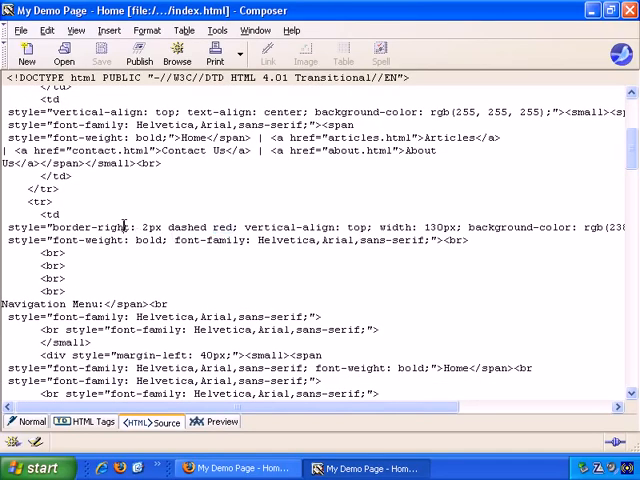
pyautogui.doubleClick(49, 214)
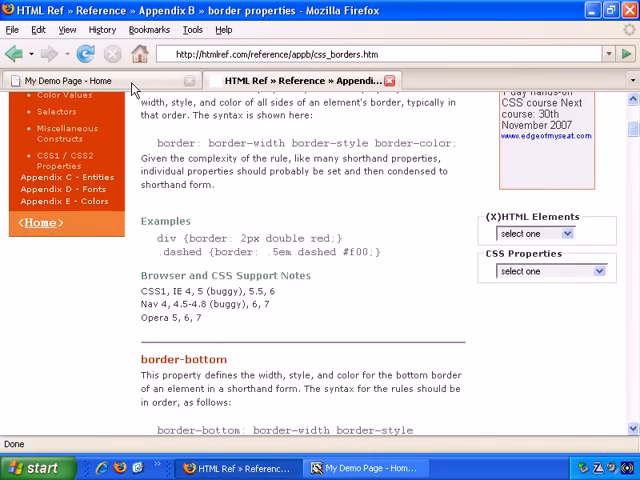
# Return to the My Demo Page tab to view the red dashed divider.
pyautogui.click(75, 80)
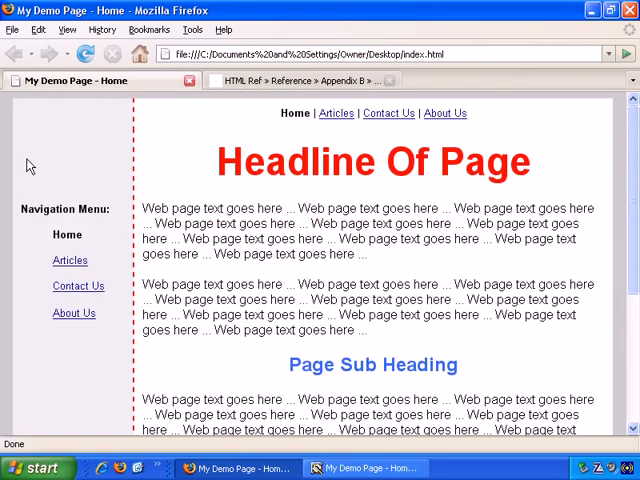
pyautogui.moveTo(605, 120)
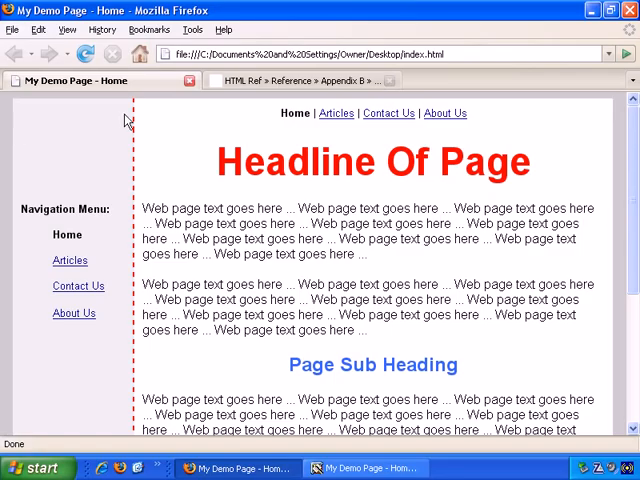
pyautogui.moveTo(24, 101)
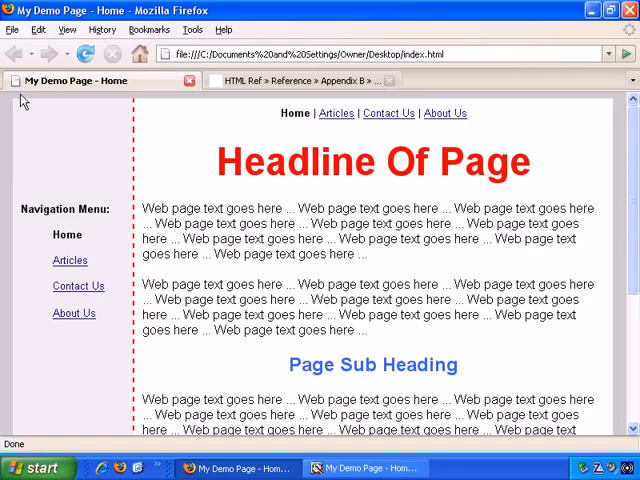
pyautogui.moveTo(217, 117)
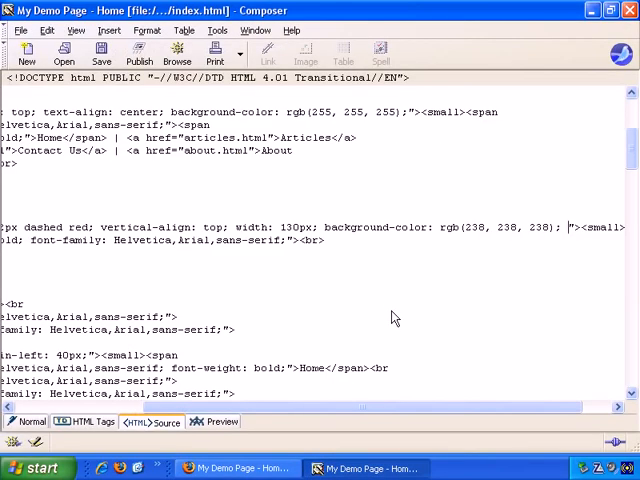
# Add 2px dashed red left and top borders to the navigation cell's style.
pyautogui.write('border-left:')
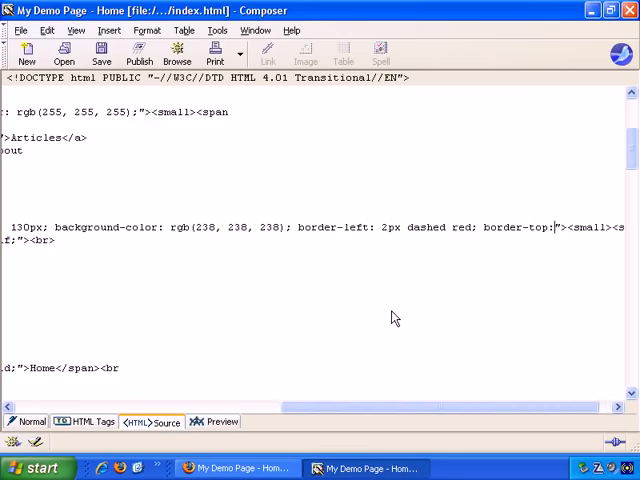
pyautogui.write('2px dashe')
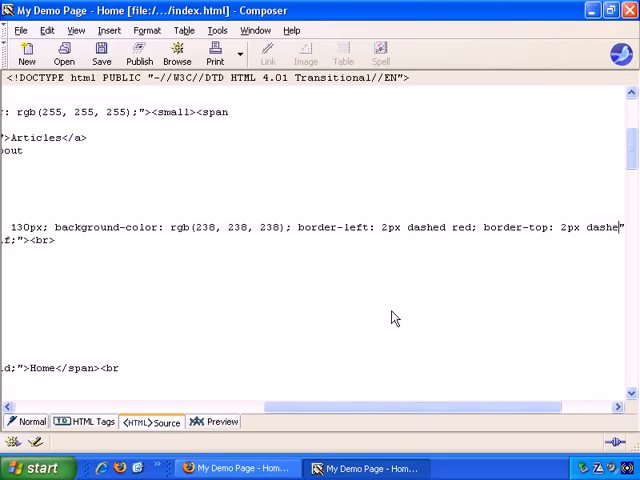
pyautogui.hscroll(3)
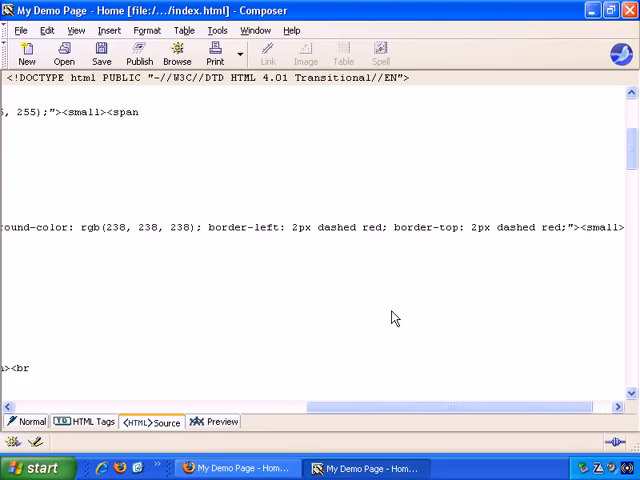
pyautogui.click(33, 421)
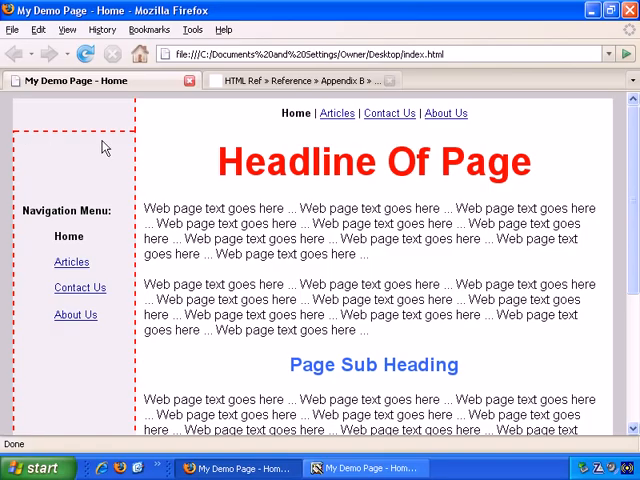
pyautogui.moveTo(105, 145)
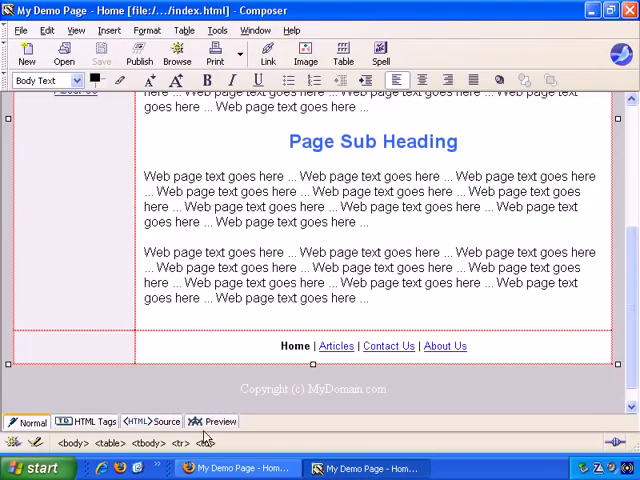
# Switch to the HTML source in Composer and scroll down the markup.
pyautogui.click(145, 421)
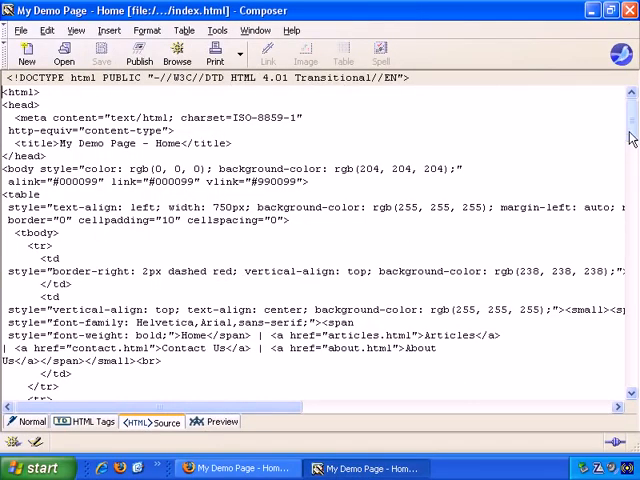
pyautogui.scroll(-3)
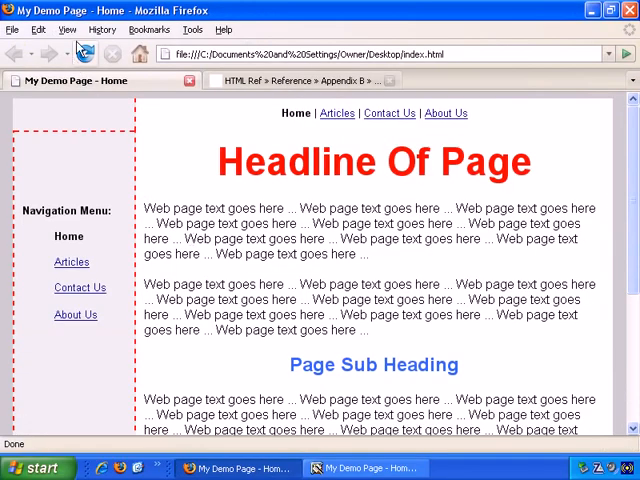
pyautogui.moveTo(35, 142)
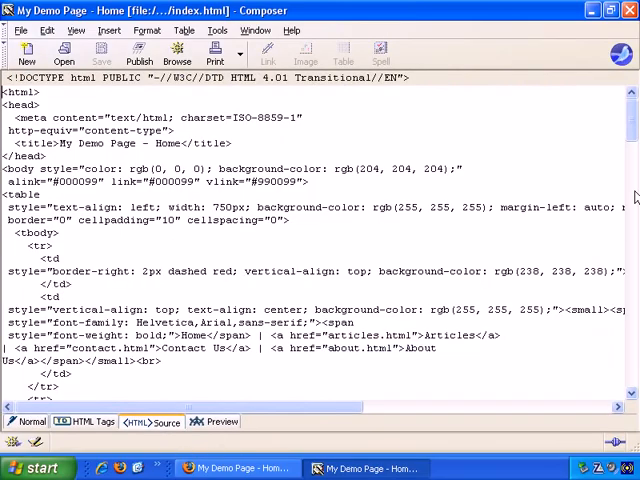
# Append 2px dashed red border-top and border-left to the first-row cell's style.
pyautogui.scroll(-3)
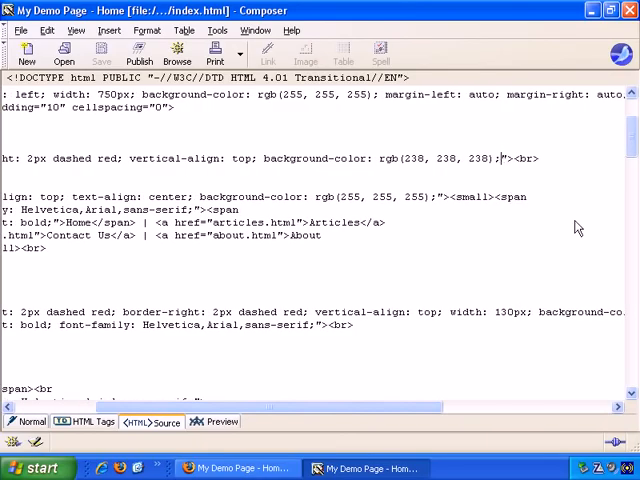
pyautogui.write('border-top: 2px dashed ref;')
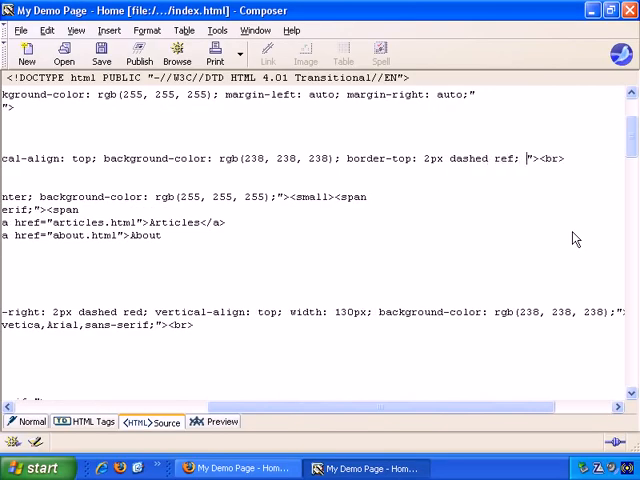
pyautogui.write('border')
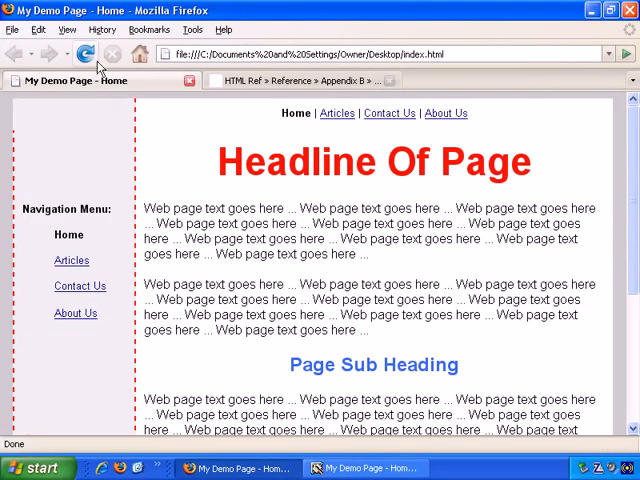
# Reload the page in Firefox to inspect the new dashed borders.
pyautogui.click(85, 54)
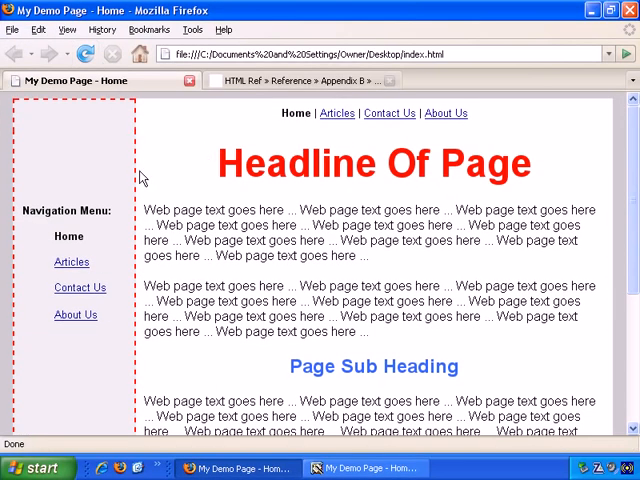
pyautogui.scroll(-3)
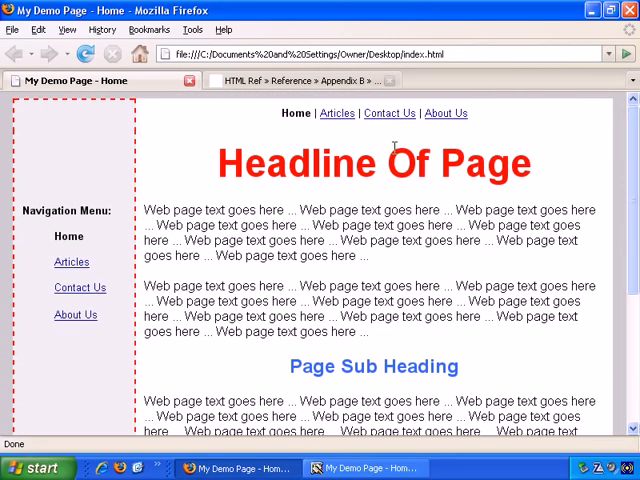
pyautogui.click(365, 468)
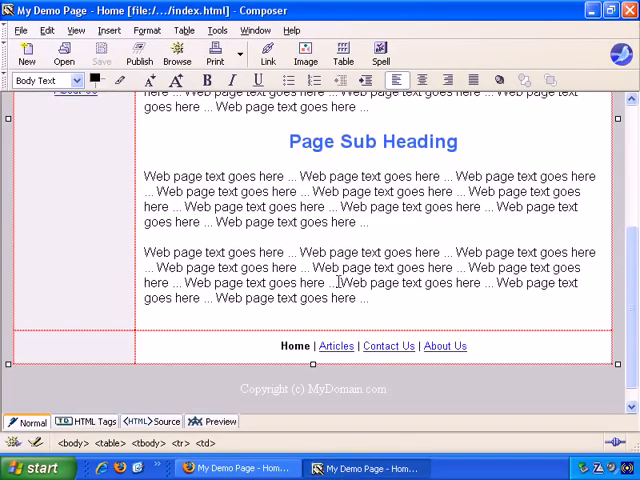
# Switch to Firefox to see the table framed by red dashed borders.
pyautogui.scroll(3)
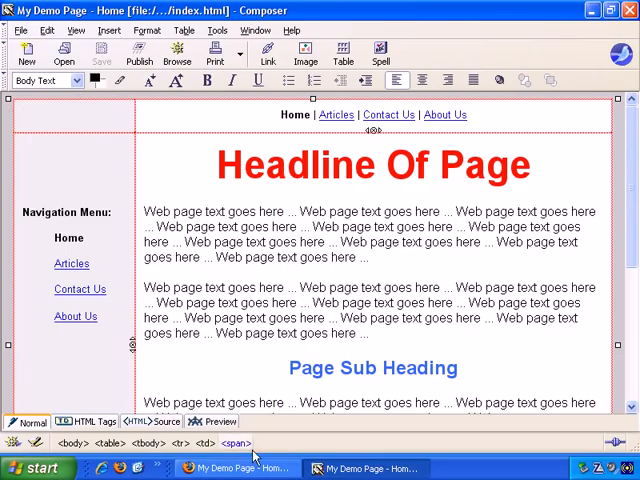
pyautogui.click(367, 468)
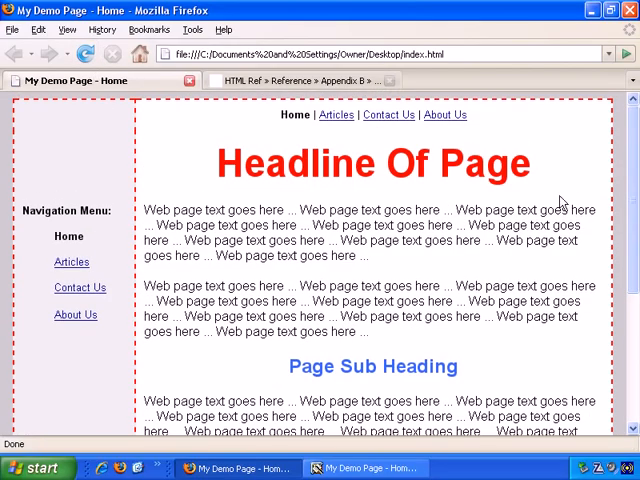
pyautogui.moveTo(14, 115)
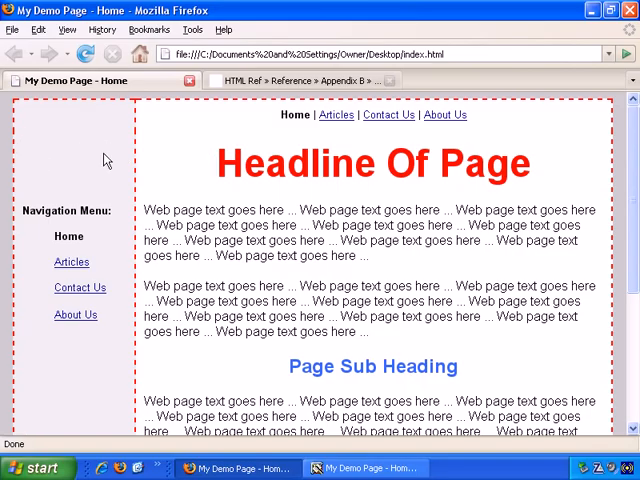
pyautogui.moveTo(38, 158)
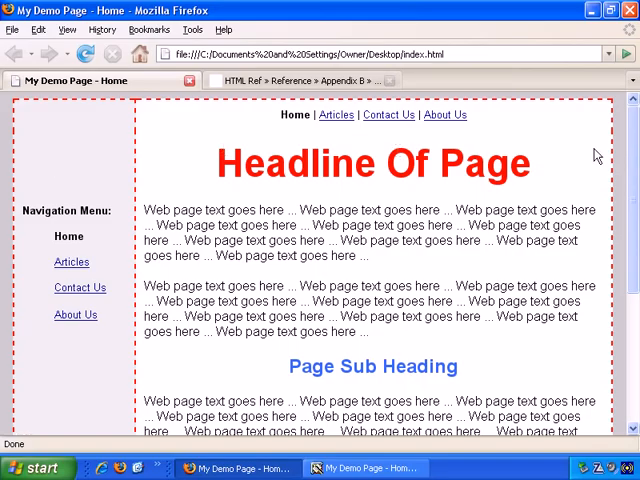
pyautogui.moveTo(45, 162)
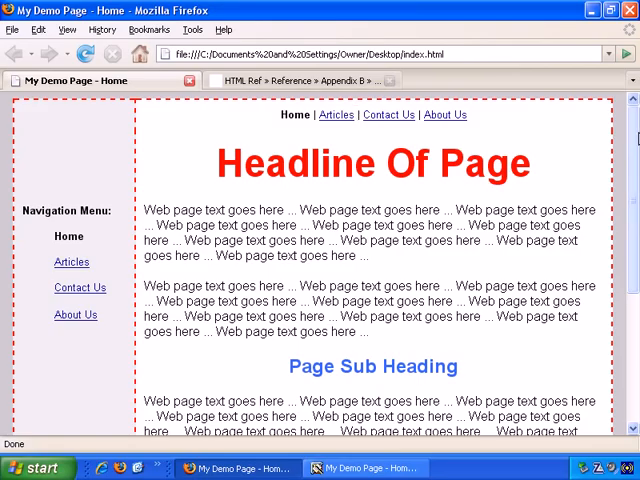
pyautogui.scroll(-3)
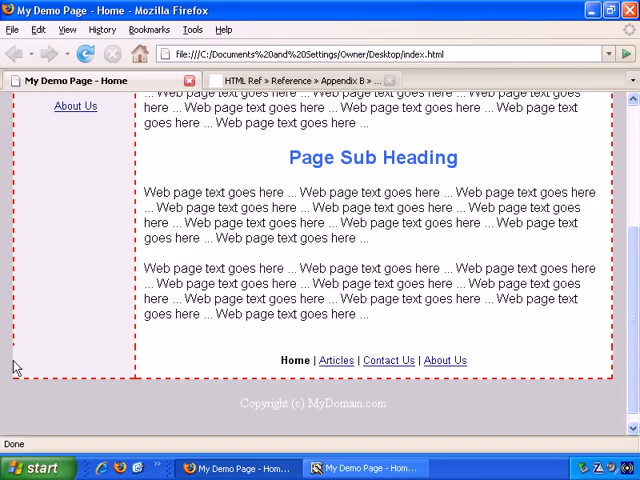
pyautogui.moveTo(22, 368)
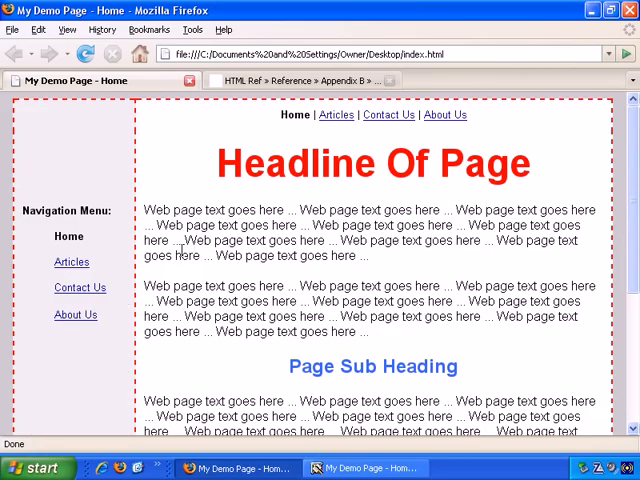
pyautogui.scroll(-3)
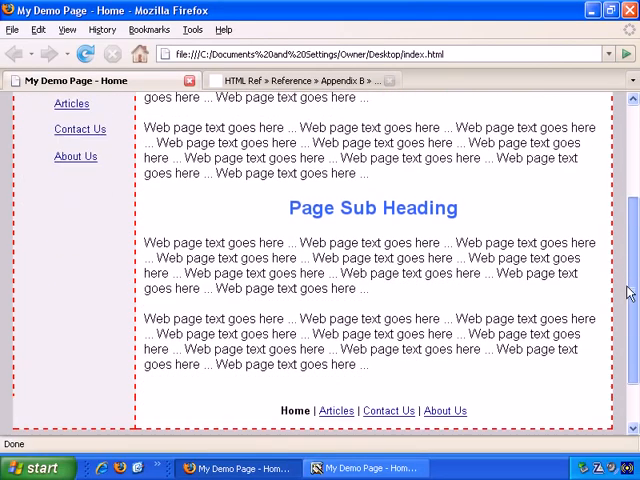
pyautogui.scroll(-3)
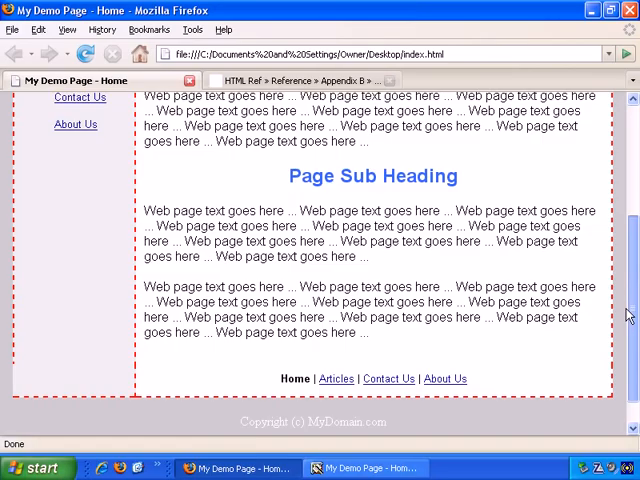
pyautogui.scroll(3)
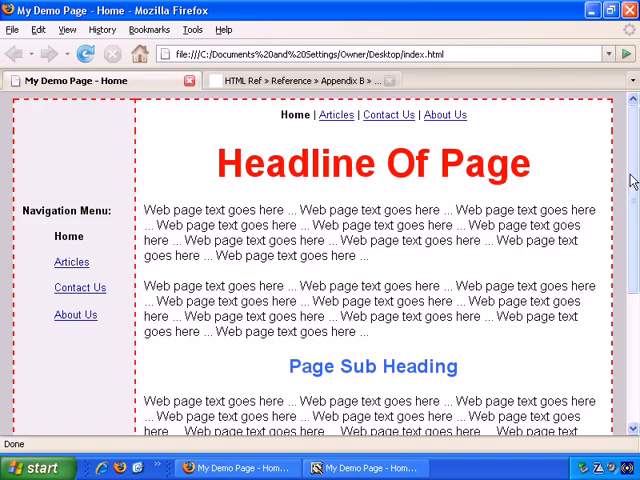
pyautogui.moveTo(632, 178)
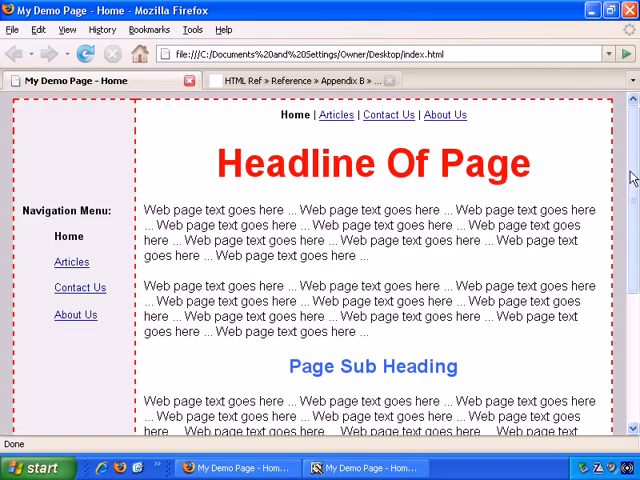
pyautogui.scroll(-3)
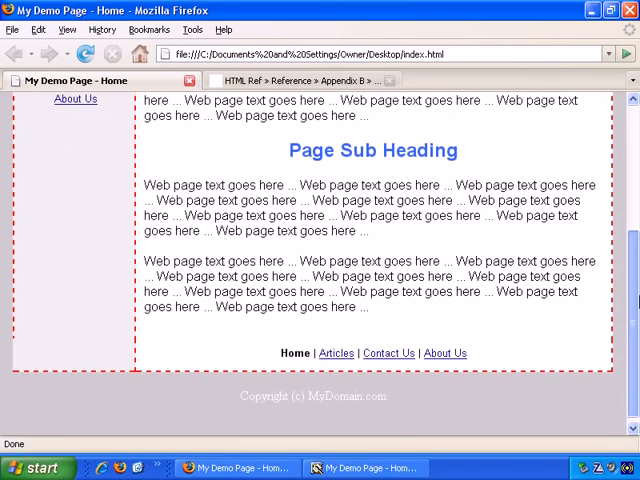
pyautogui.scroll(3)
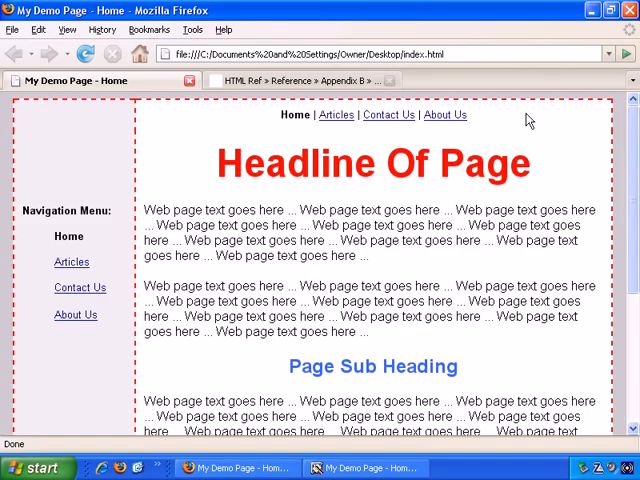
pyautogui.moveTo(298, 135)
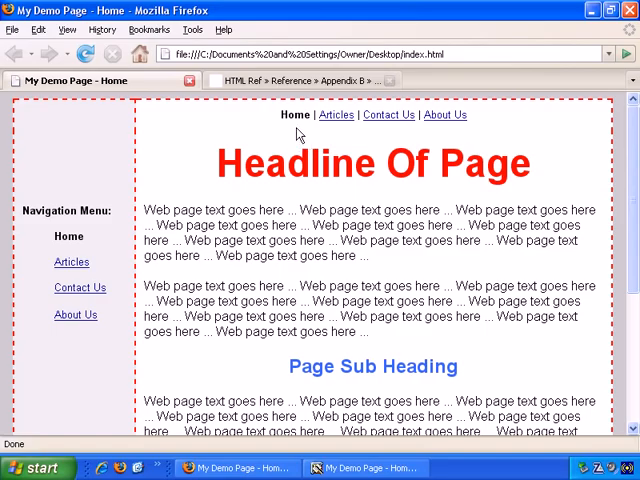
pyautogui.moveTo(388, 115)
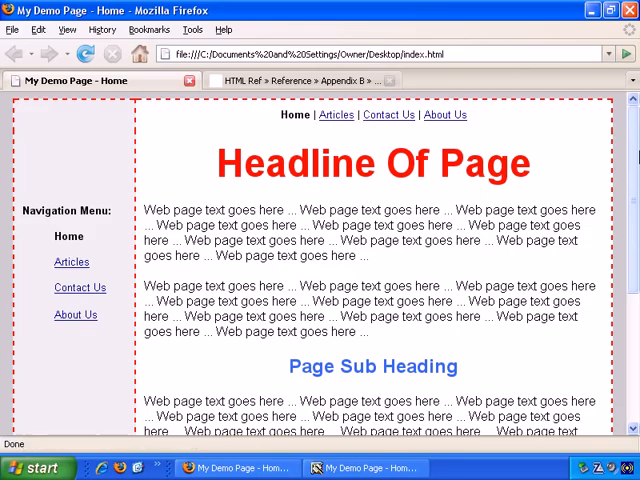
pyautogui.scroll(-3)
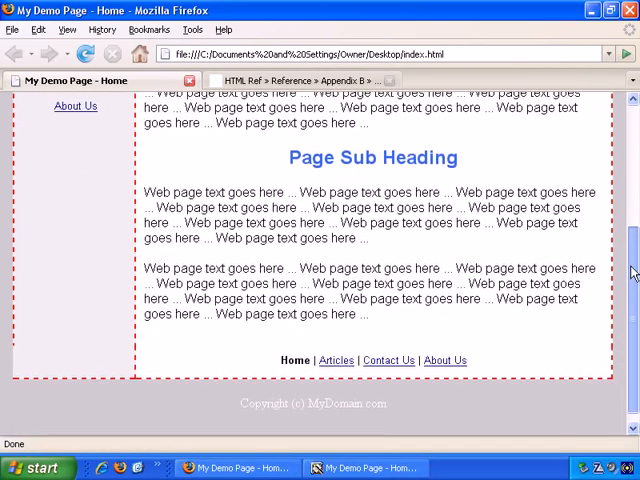
pyautogui.scroll(3)
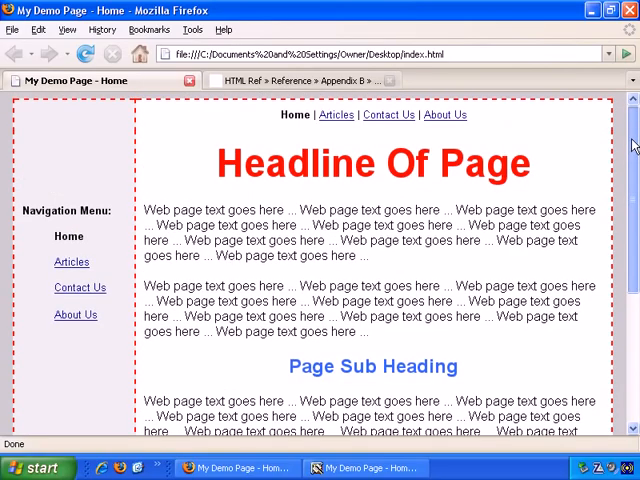